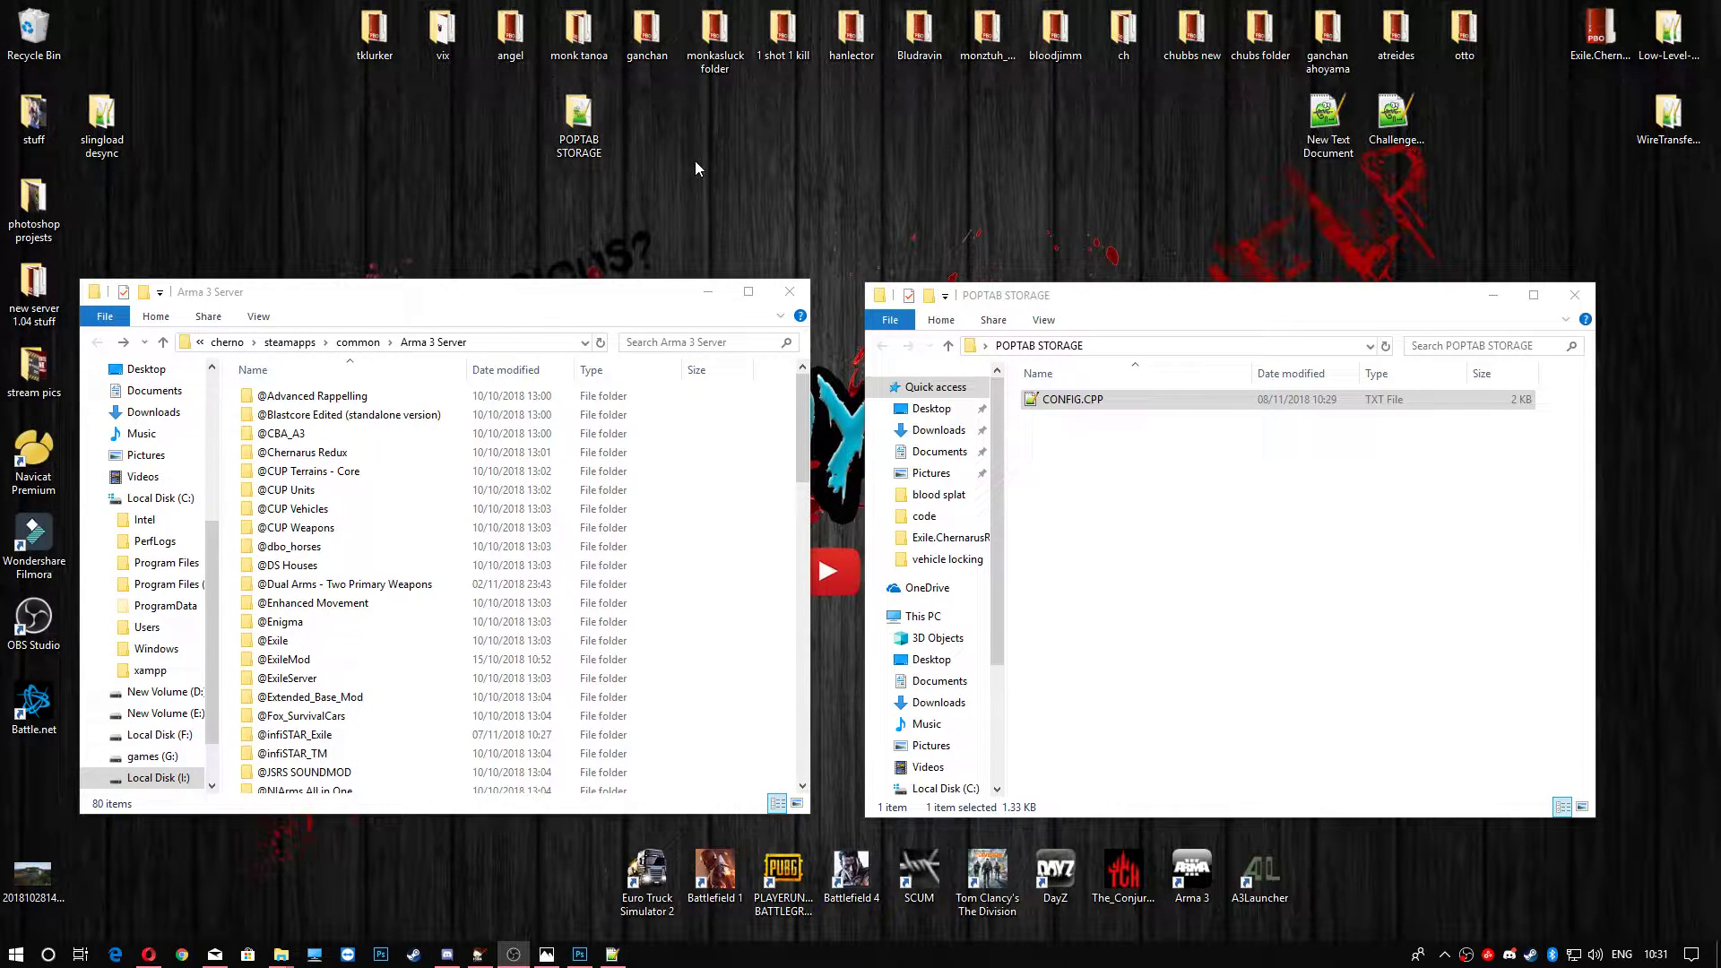
Open the Arma 3 Server's mpmissions folder and select the Exile.ChernarusRedux mission PBO.
{"action": "left_click", "coordinate": [578, 121]}
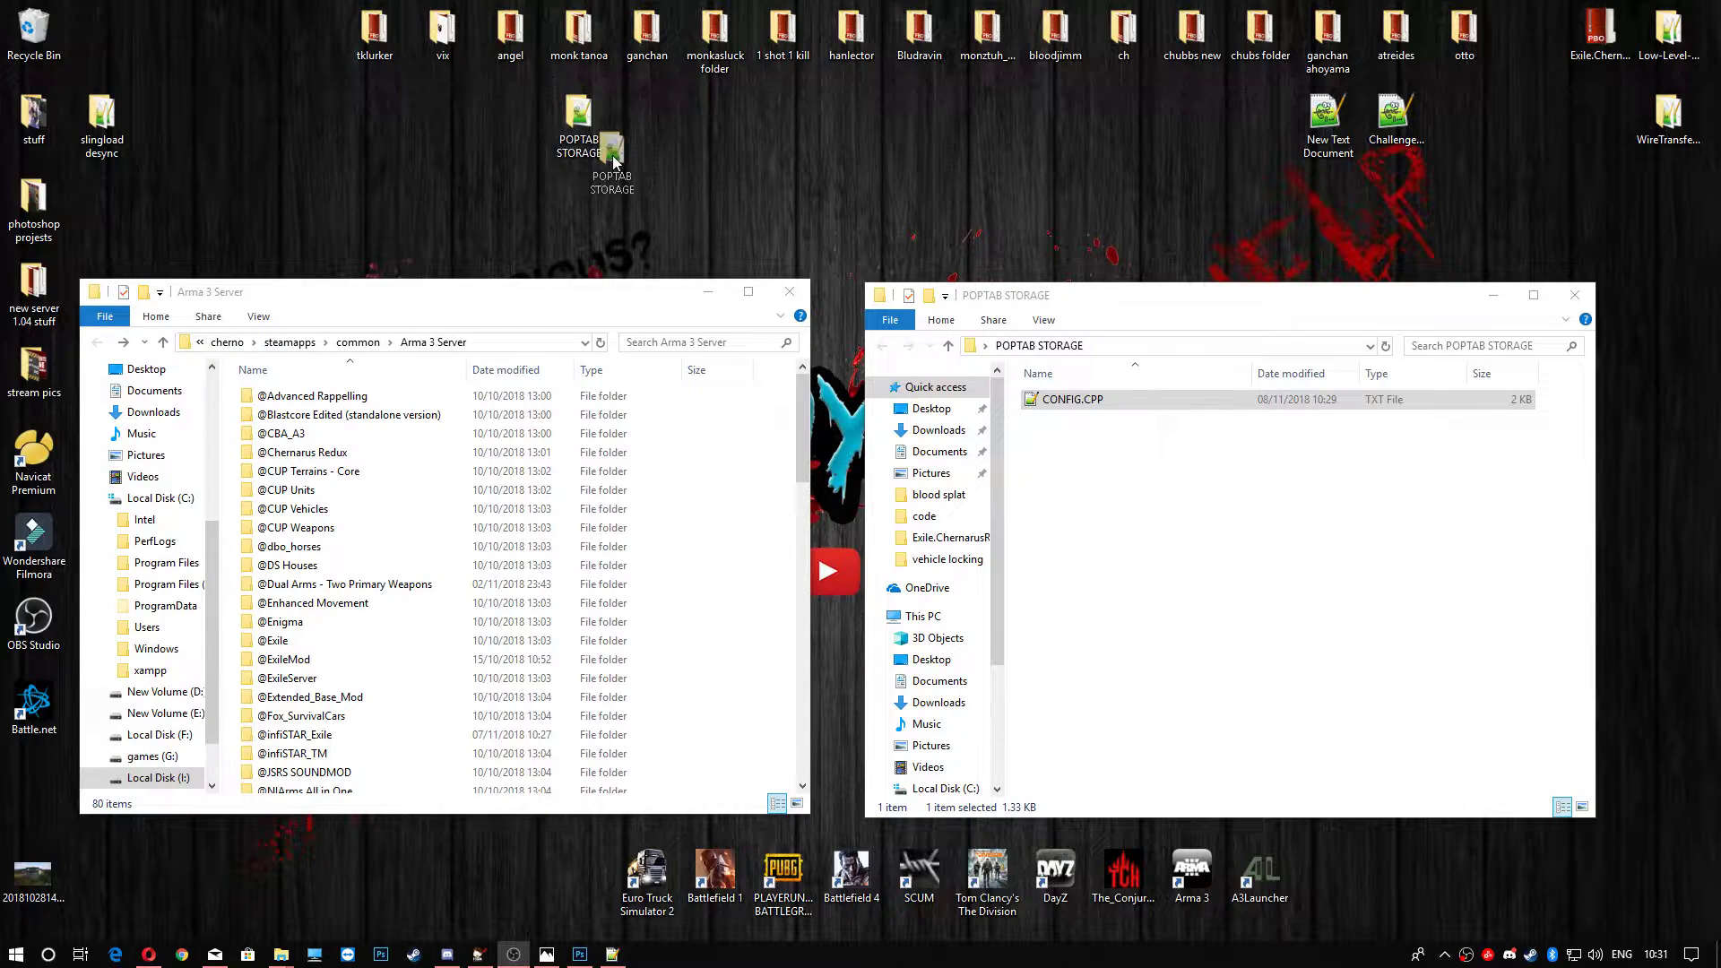
{"action": "left_click", "coordinate": [578, 124]}
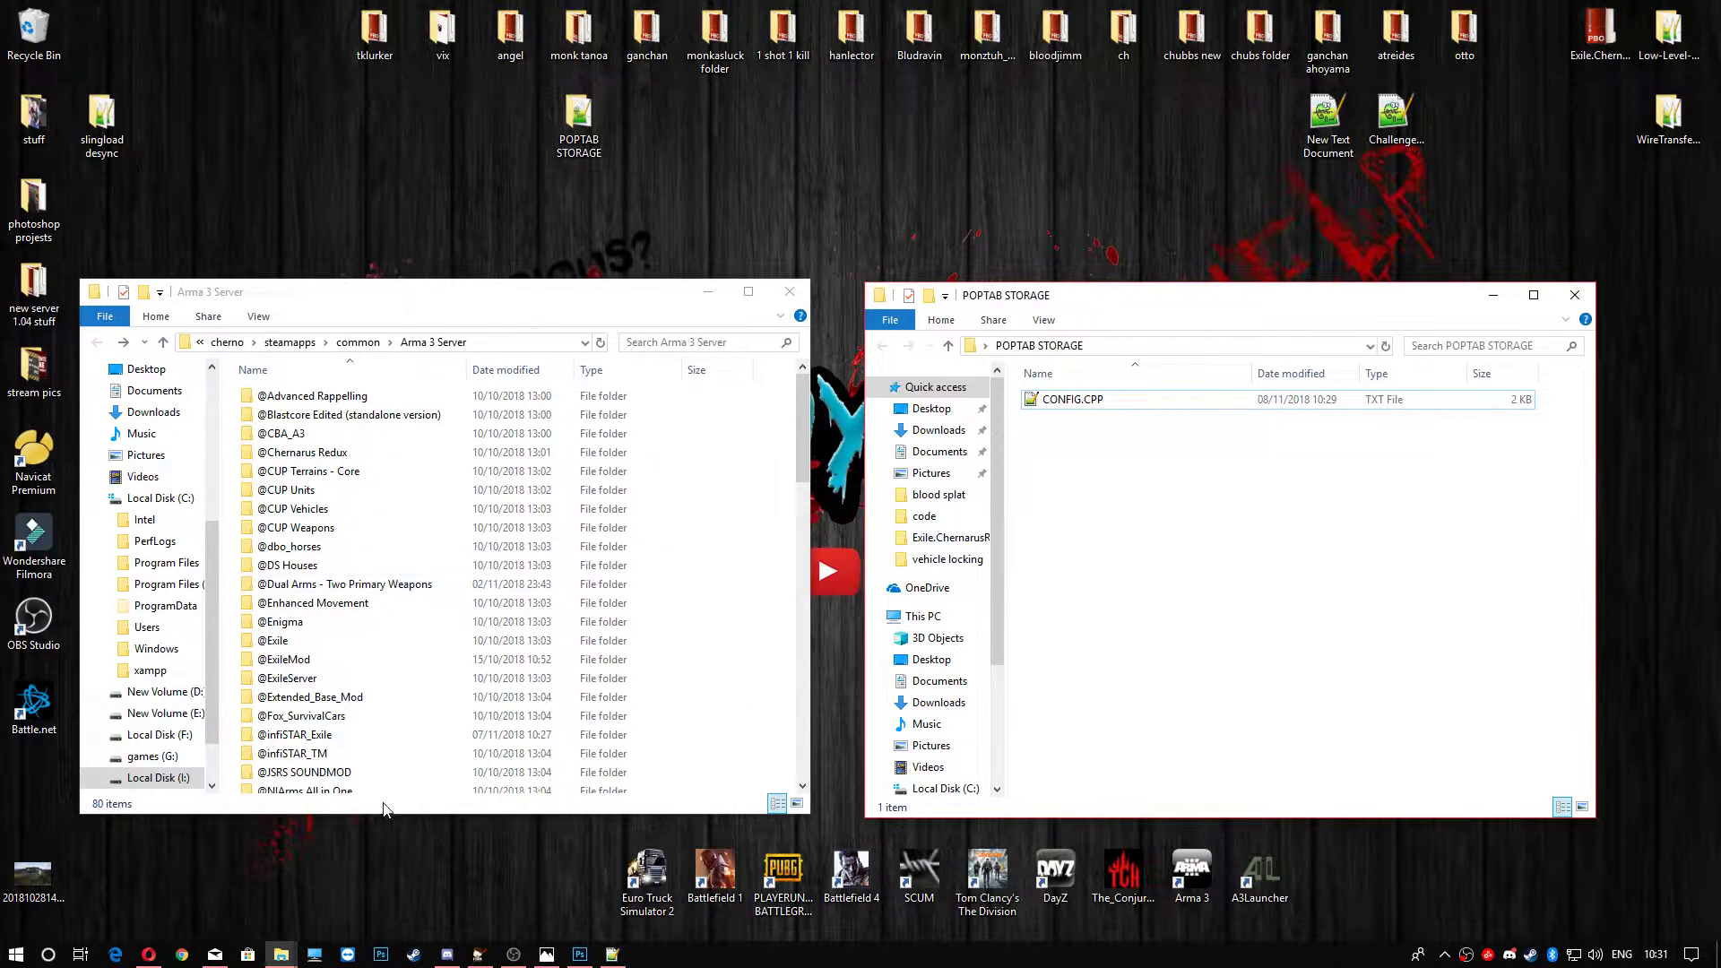
{"action": "left_click", "coordinate": [314, 602]}
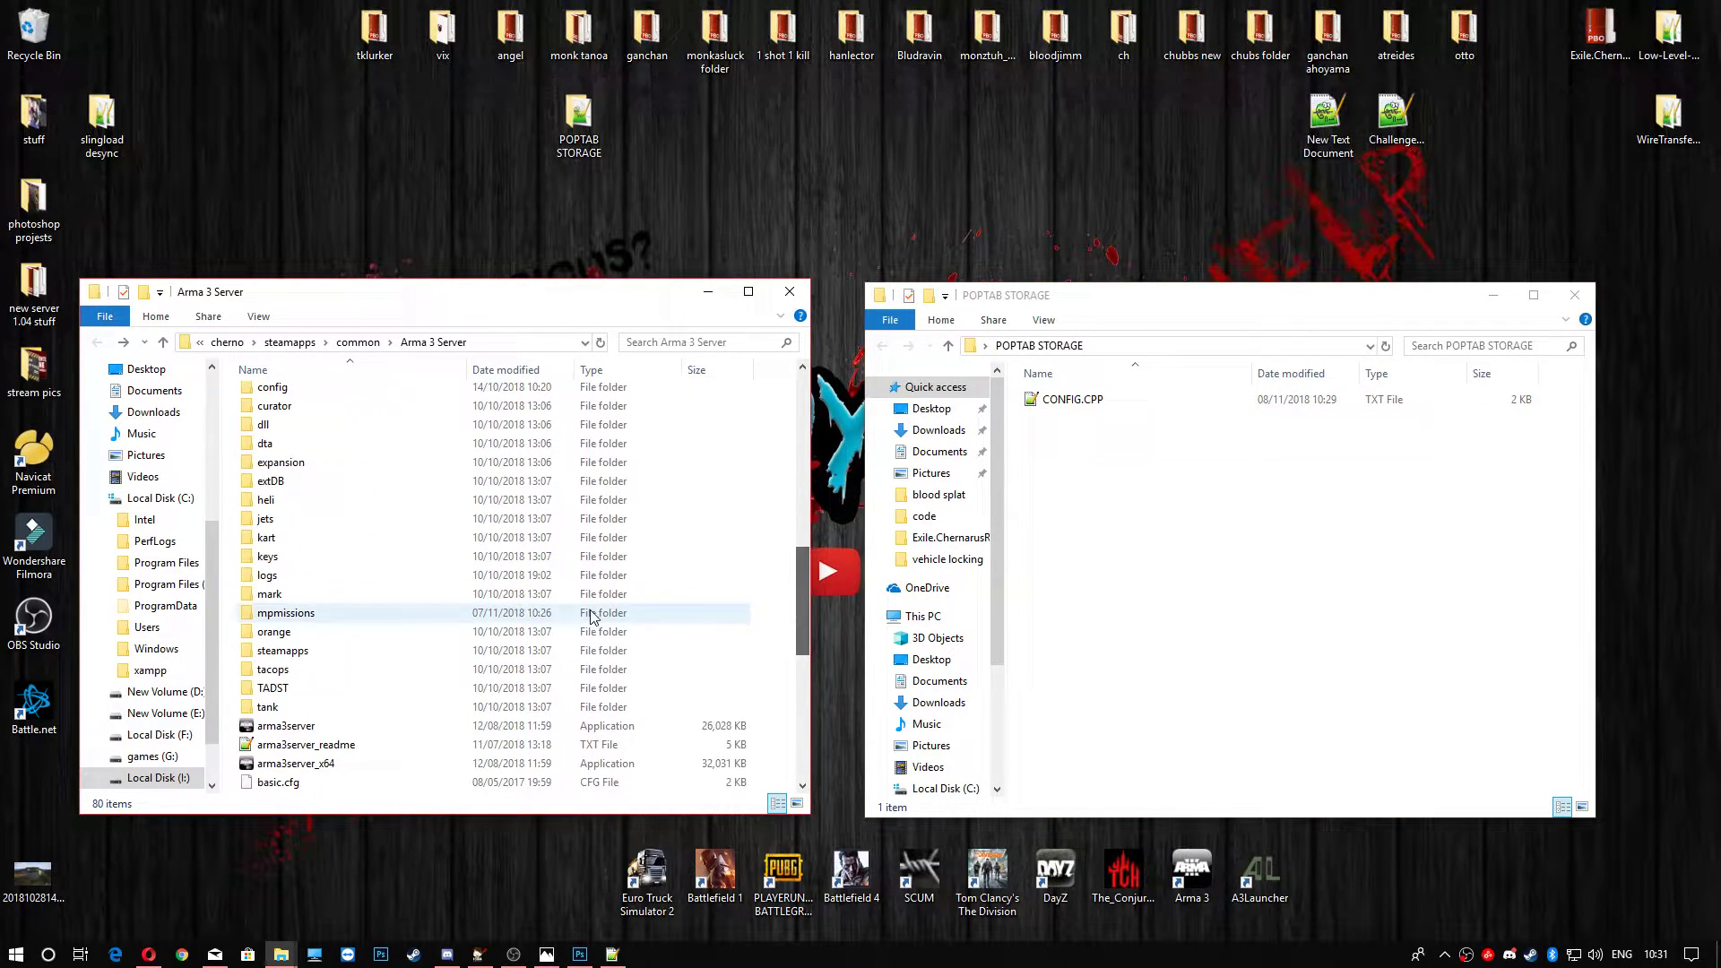
{"action": "double_click", "coordinate": [285, 613]}
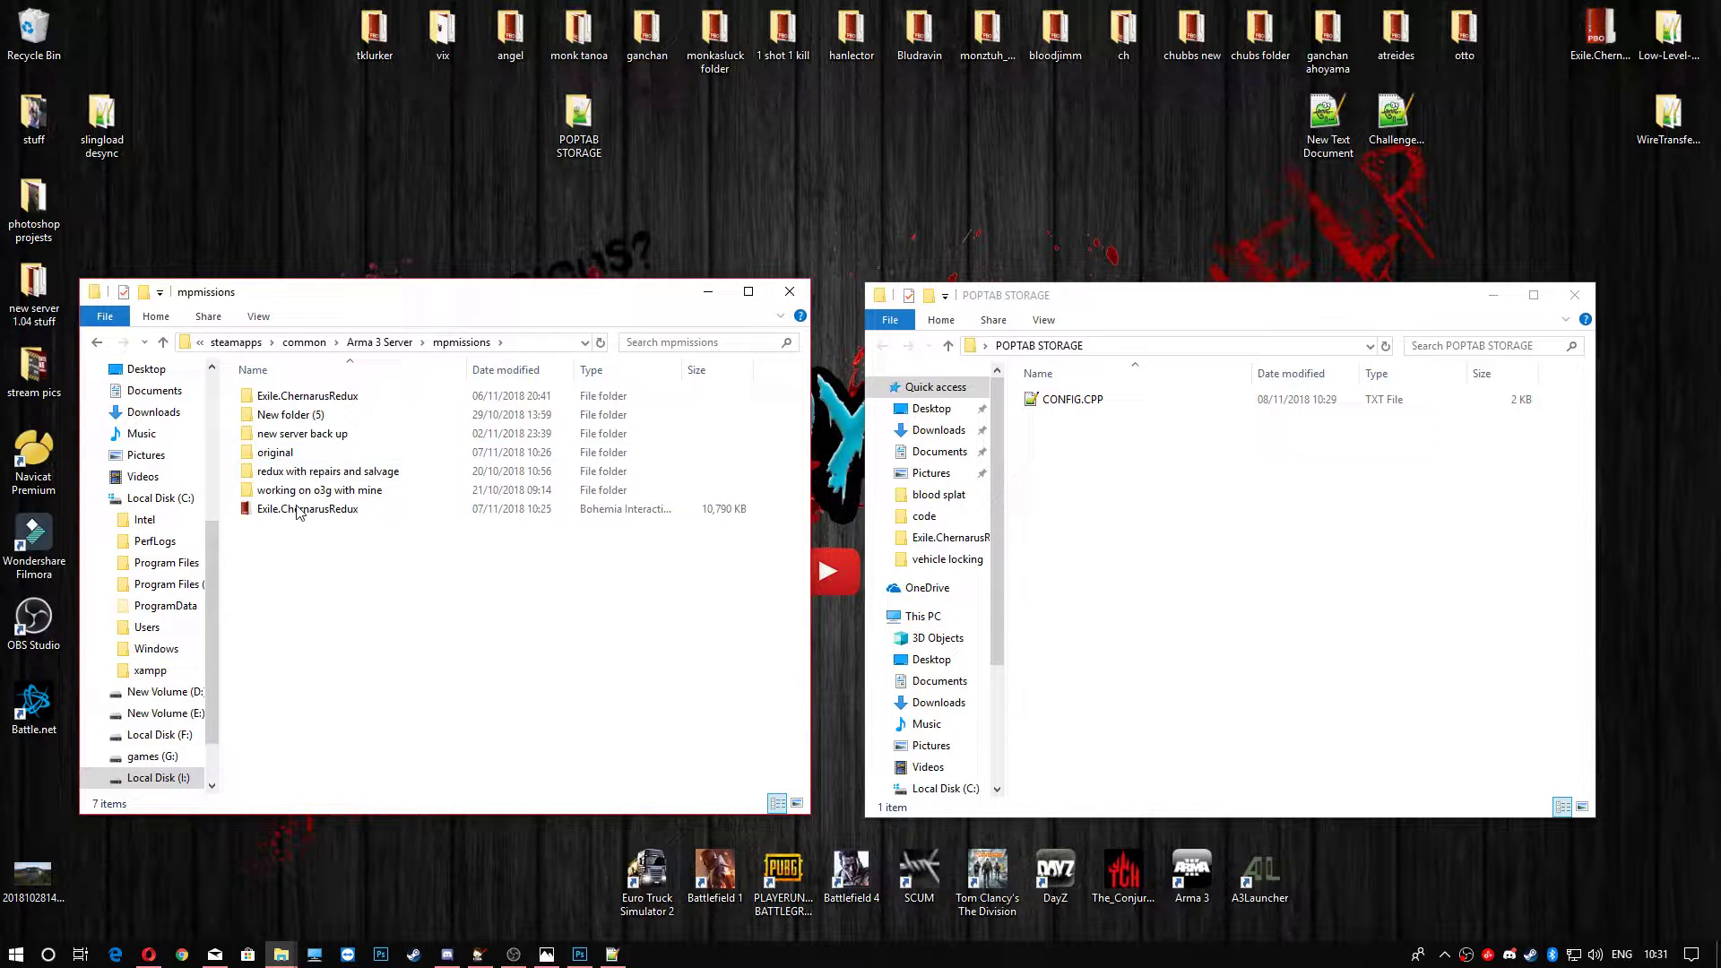
{"action": "left_click", "coordinate": [308, 508]}
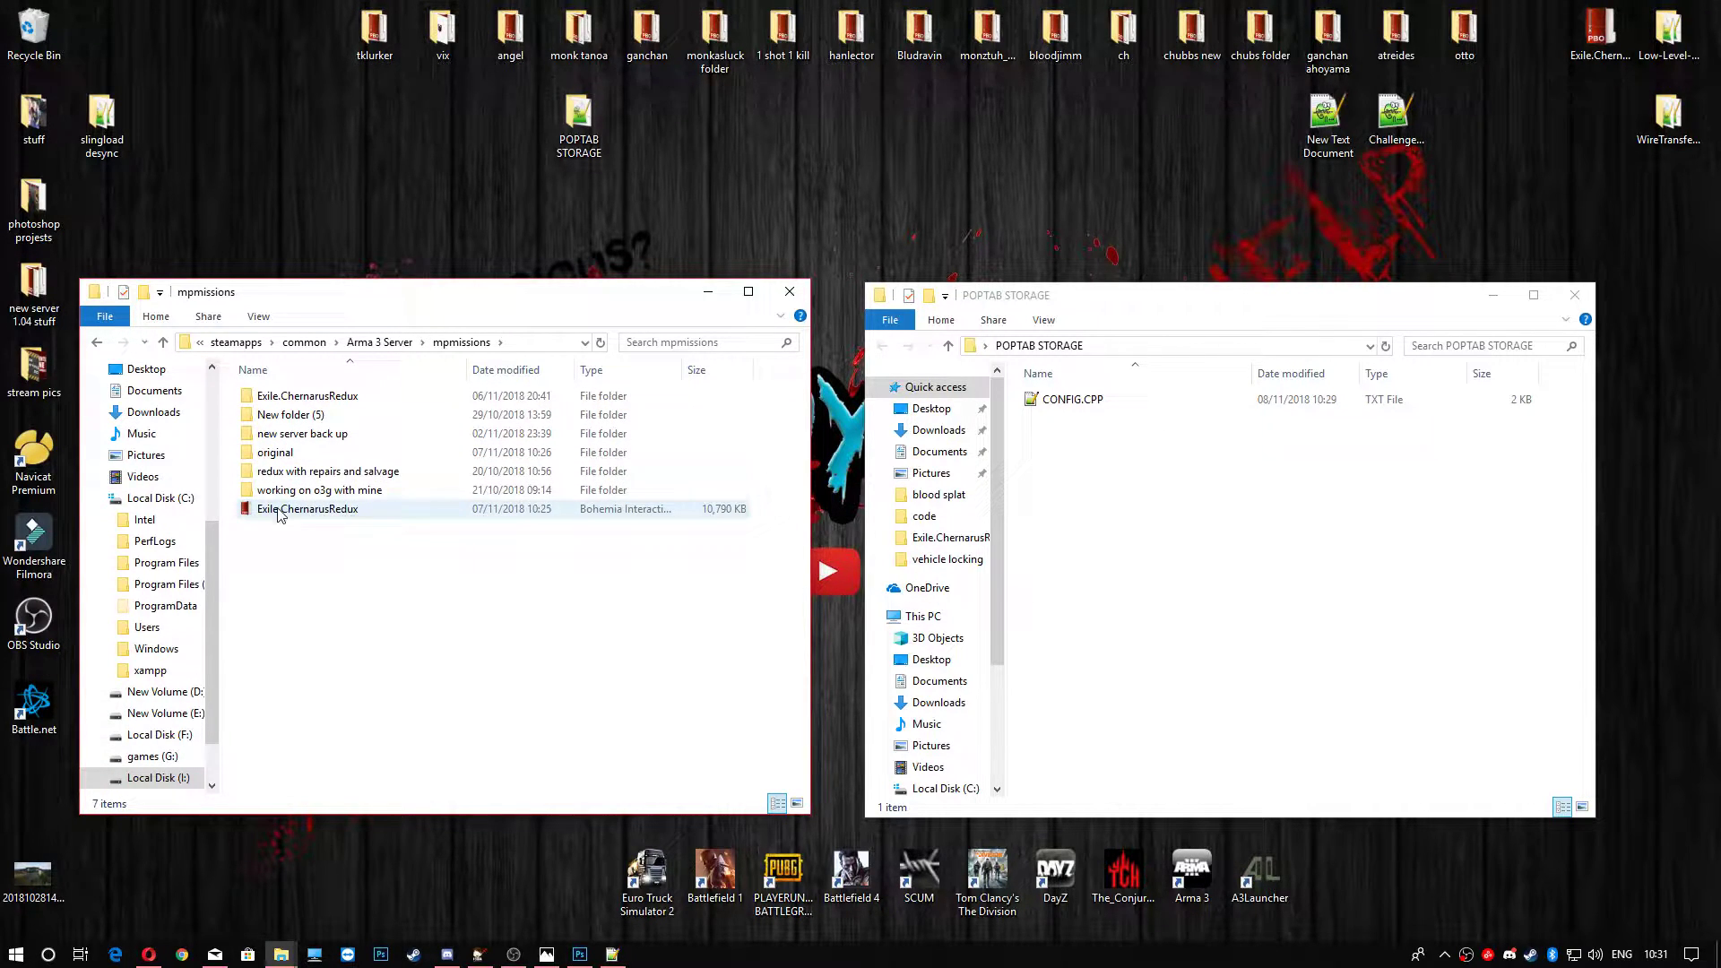
{"action": "left_click", "coordinate": [508, 669]}
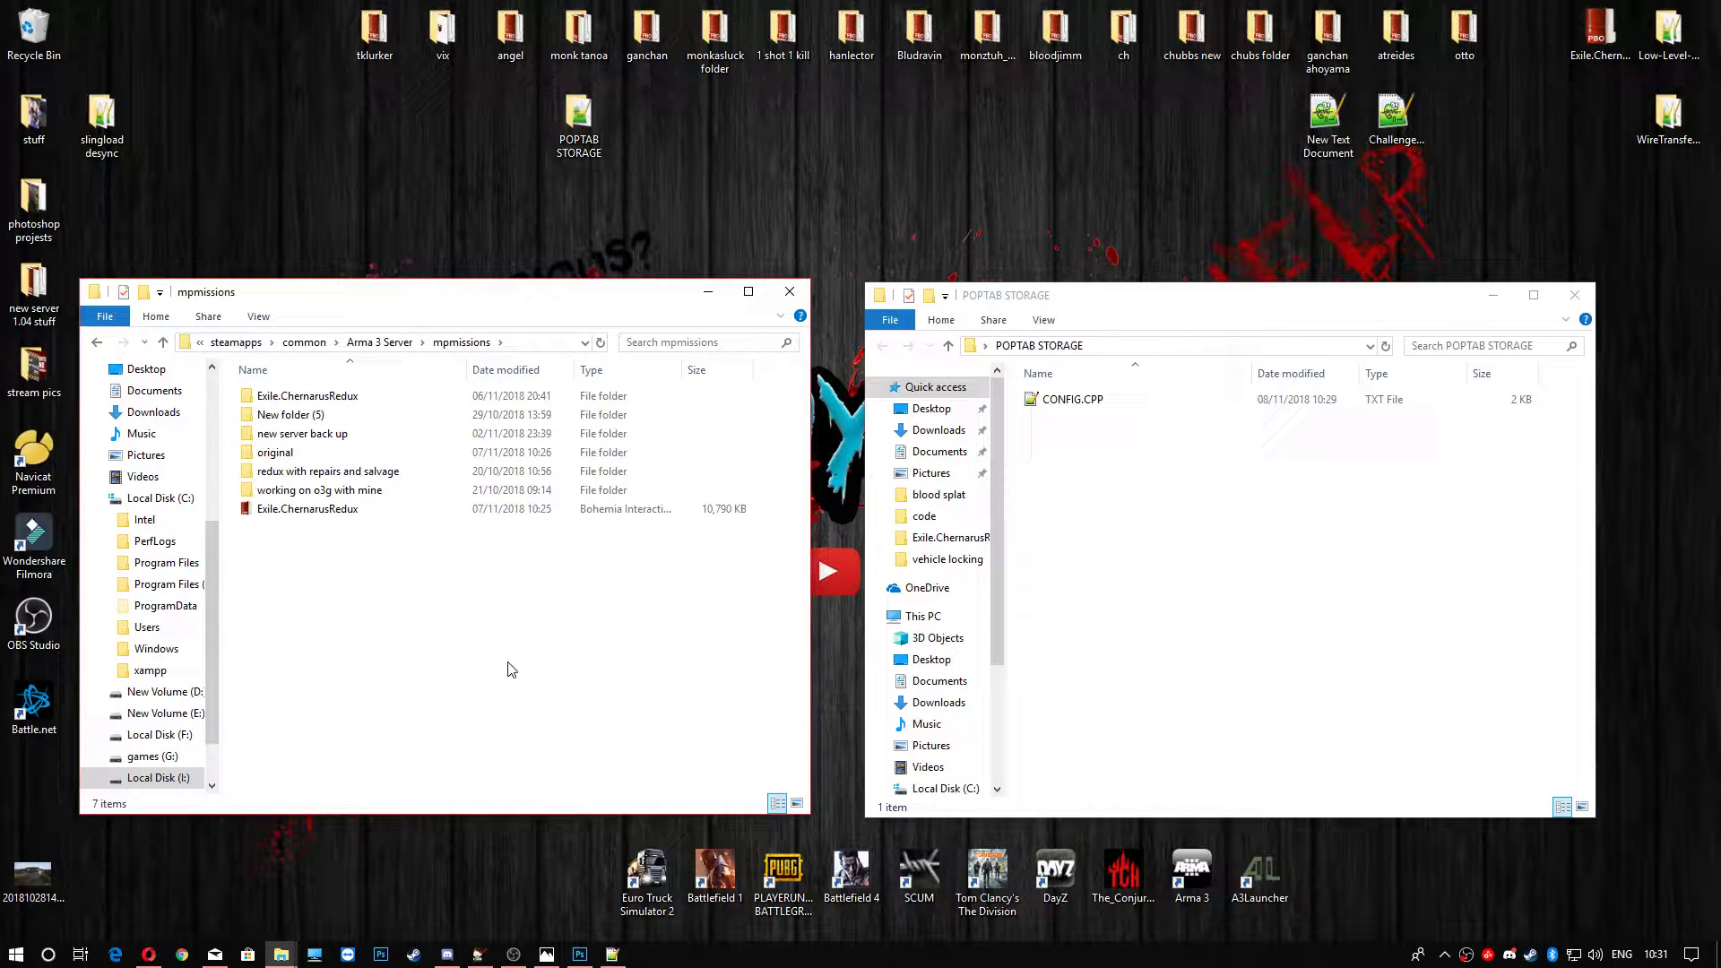
{"action": "mouse_move", "coordinate": [332, 604]}
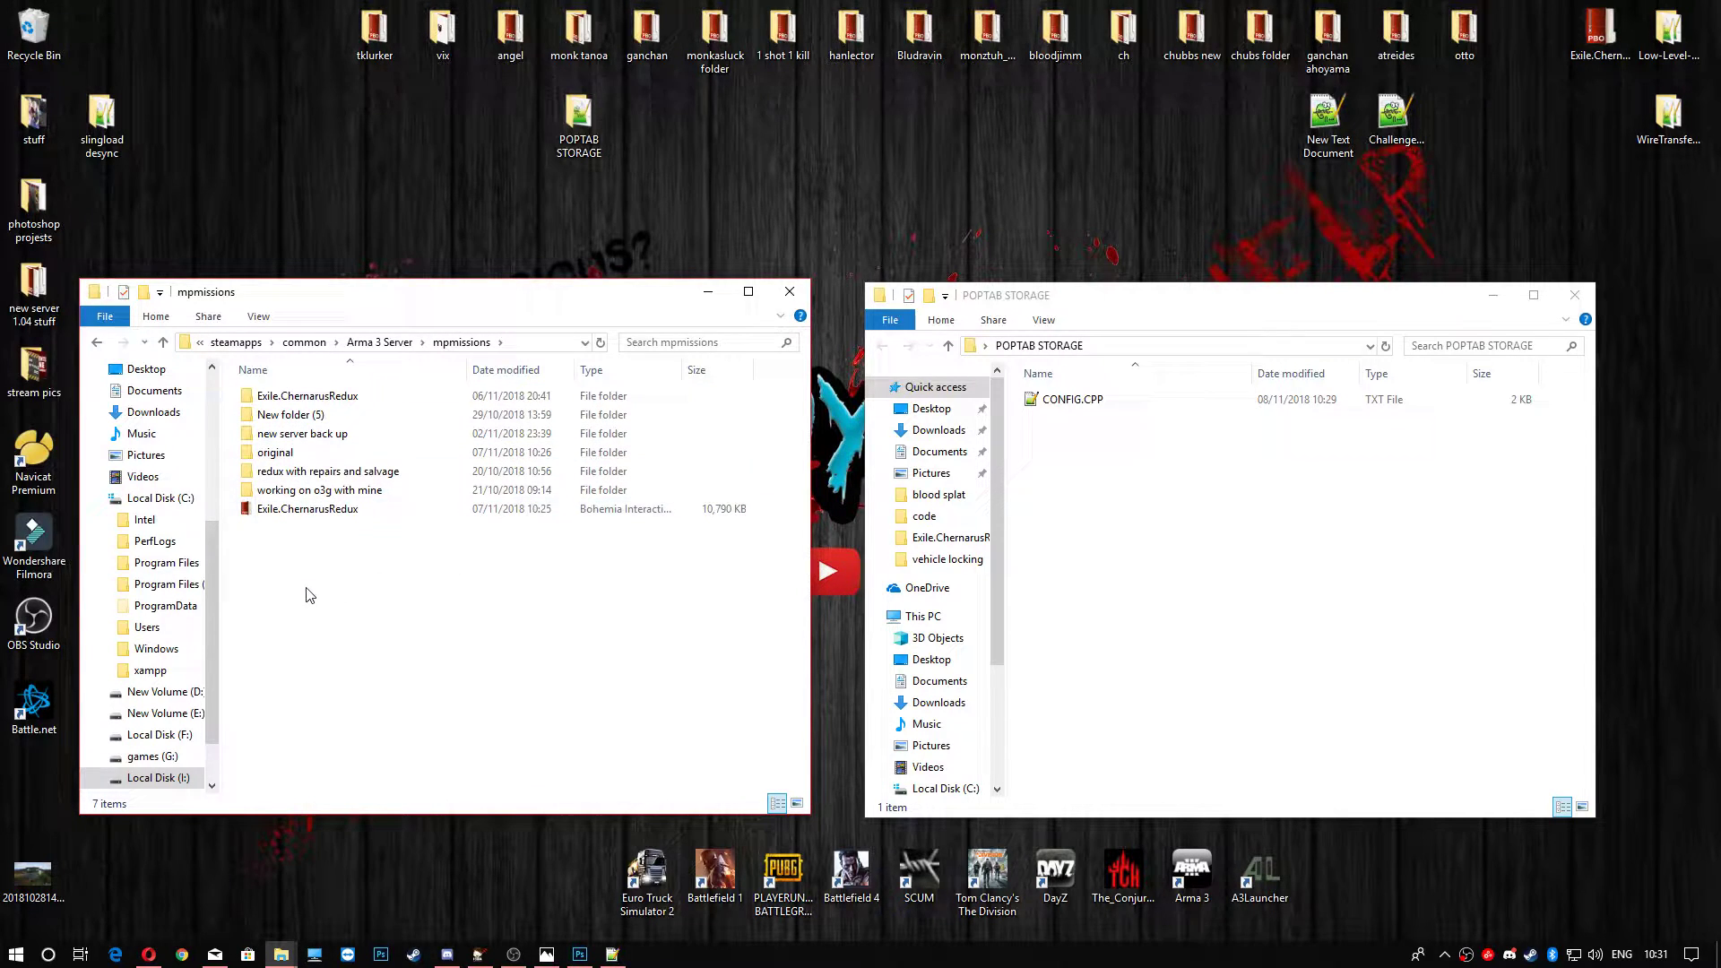
{"action": "left_click", "coordinate": [307, 508]}
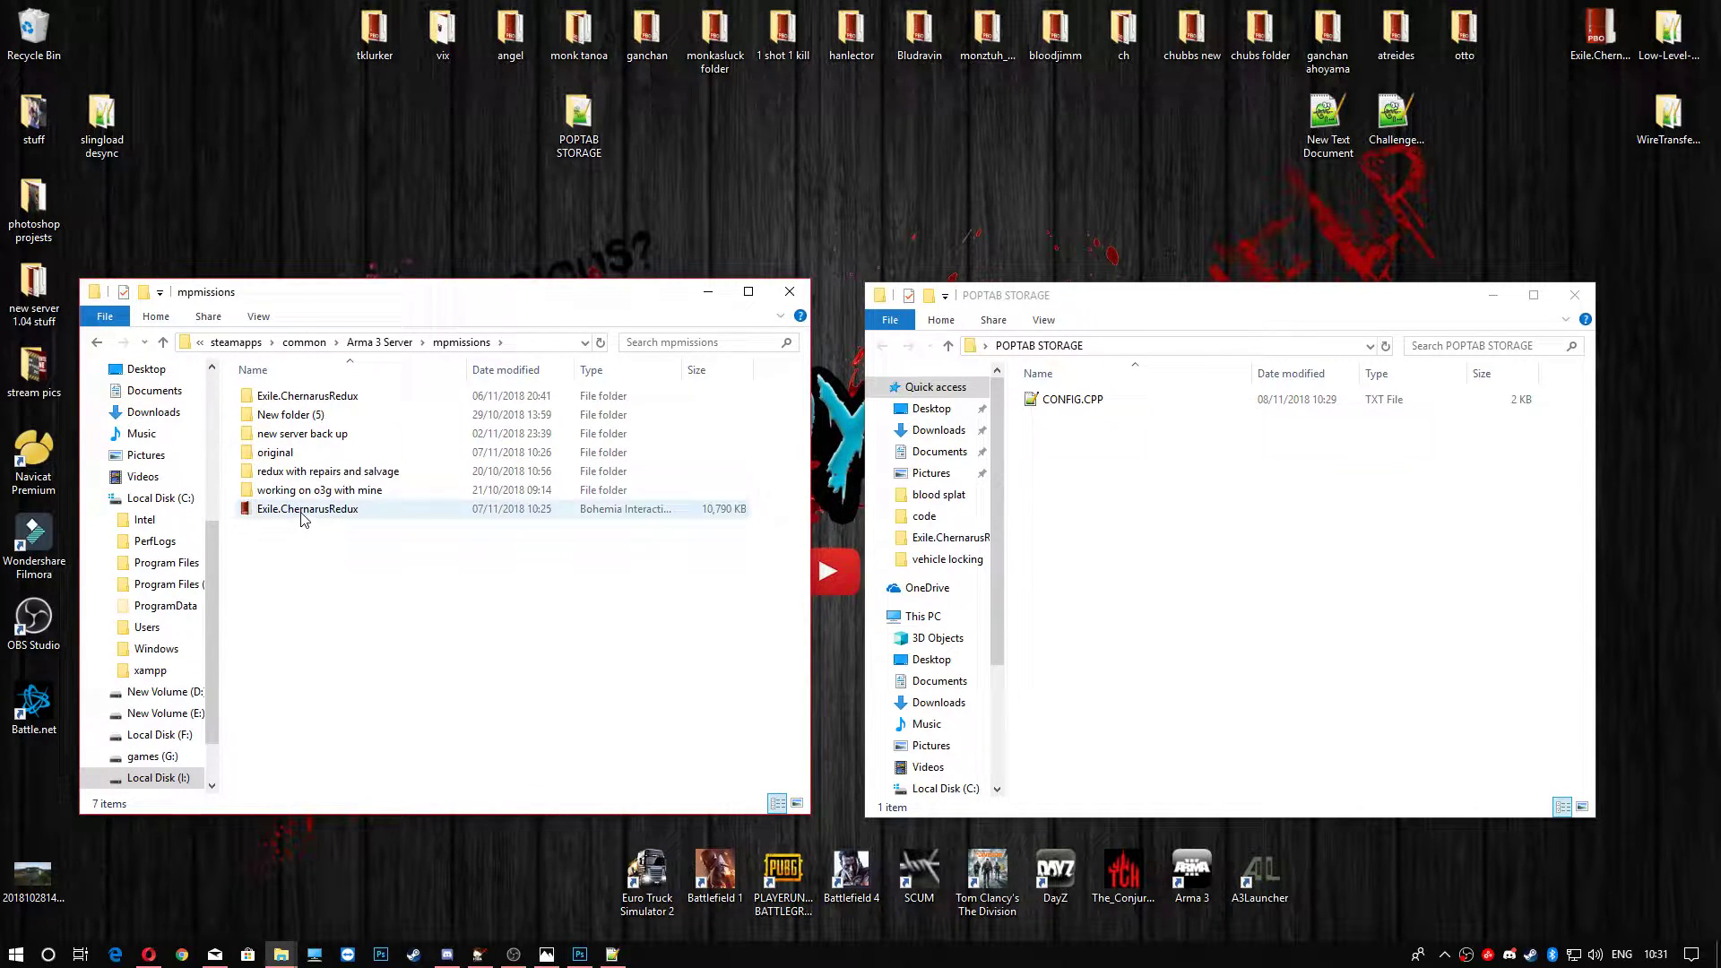
{"action": "right_click", "coordinate": [308, 508]}
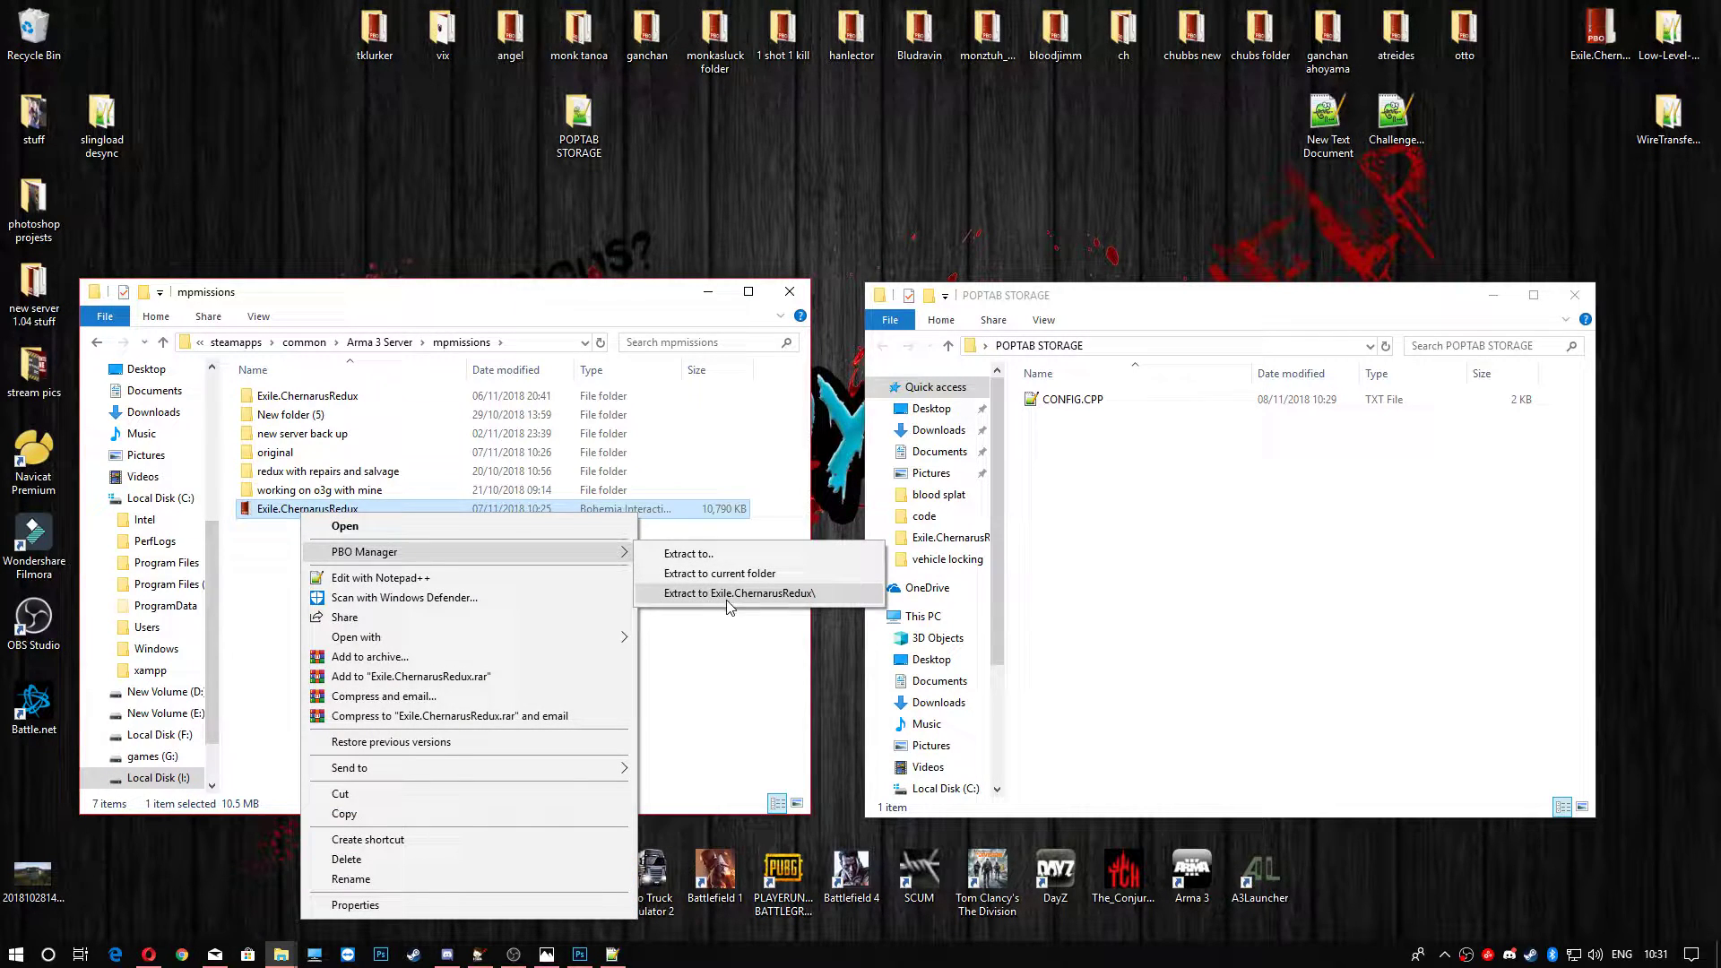
{"action": "mouse_move", "coordinate": [765, 610]}
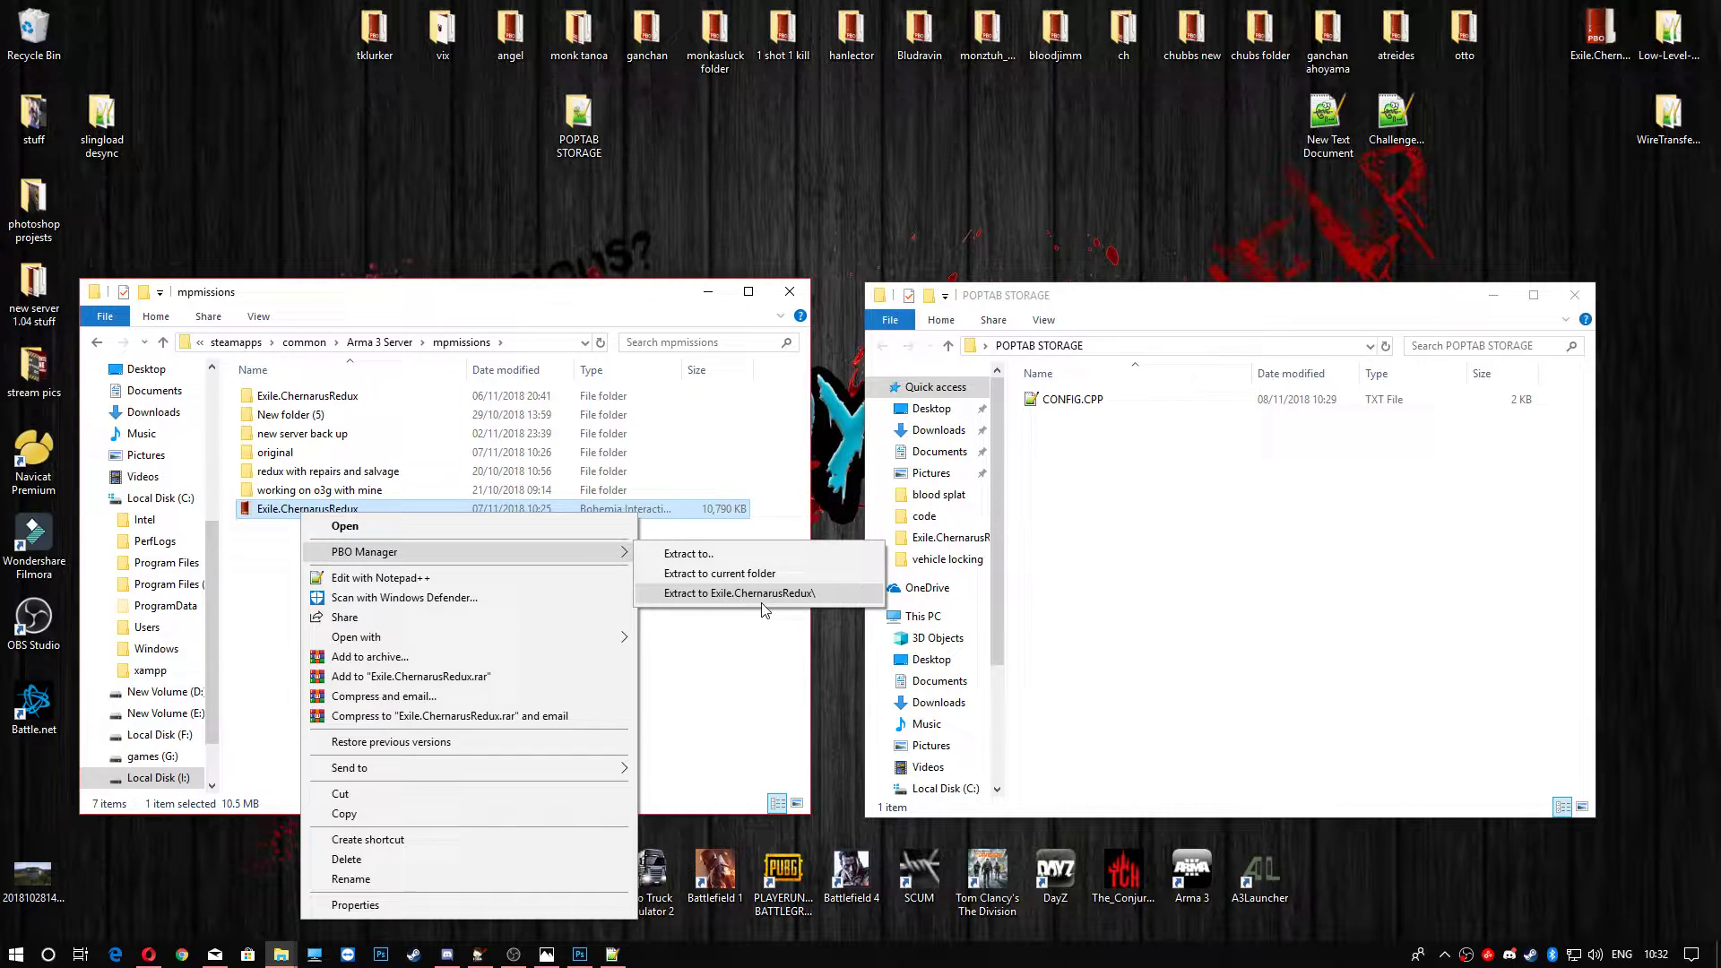
{"action": "mouse_move", "coordinate": [734, 603]}
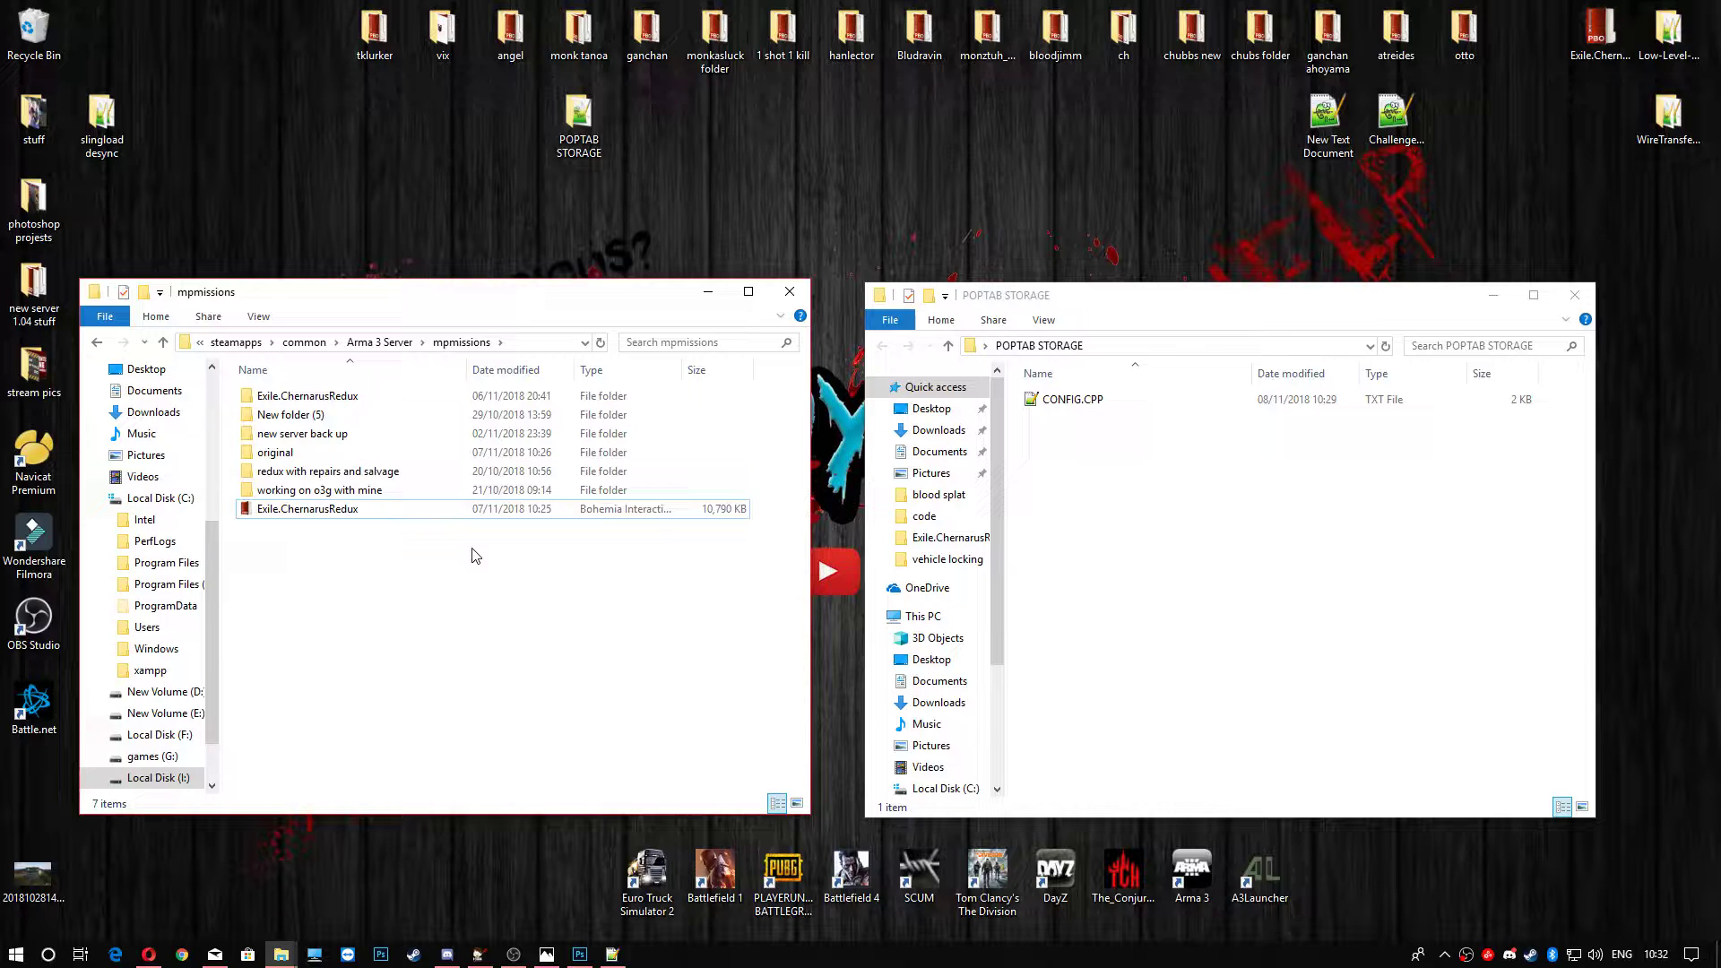
{"action": "mouse_move", "coordinate": [283, 516]}
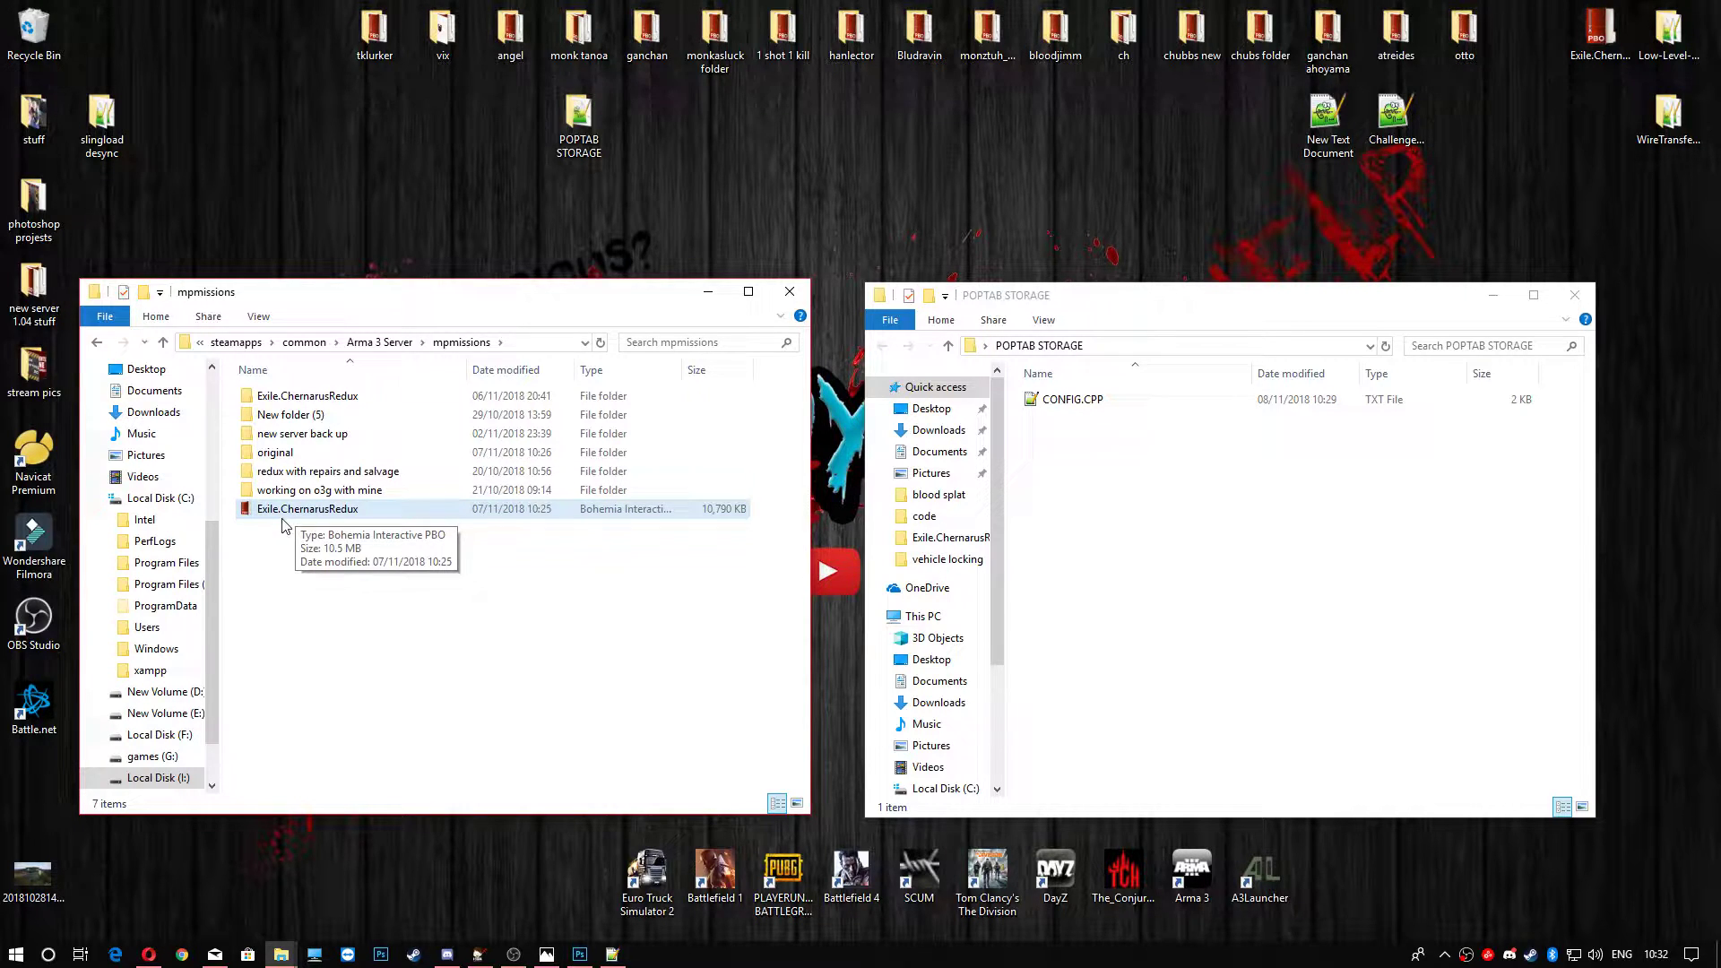
{"action": "mouse_move", "coordinate": [362, 524]}
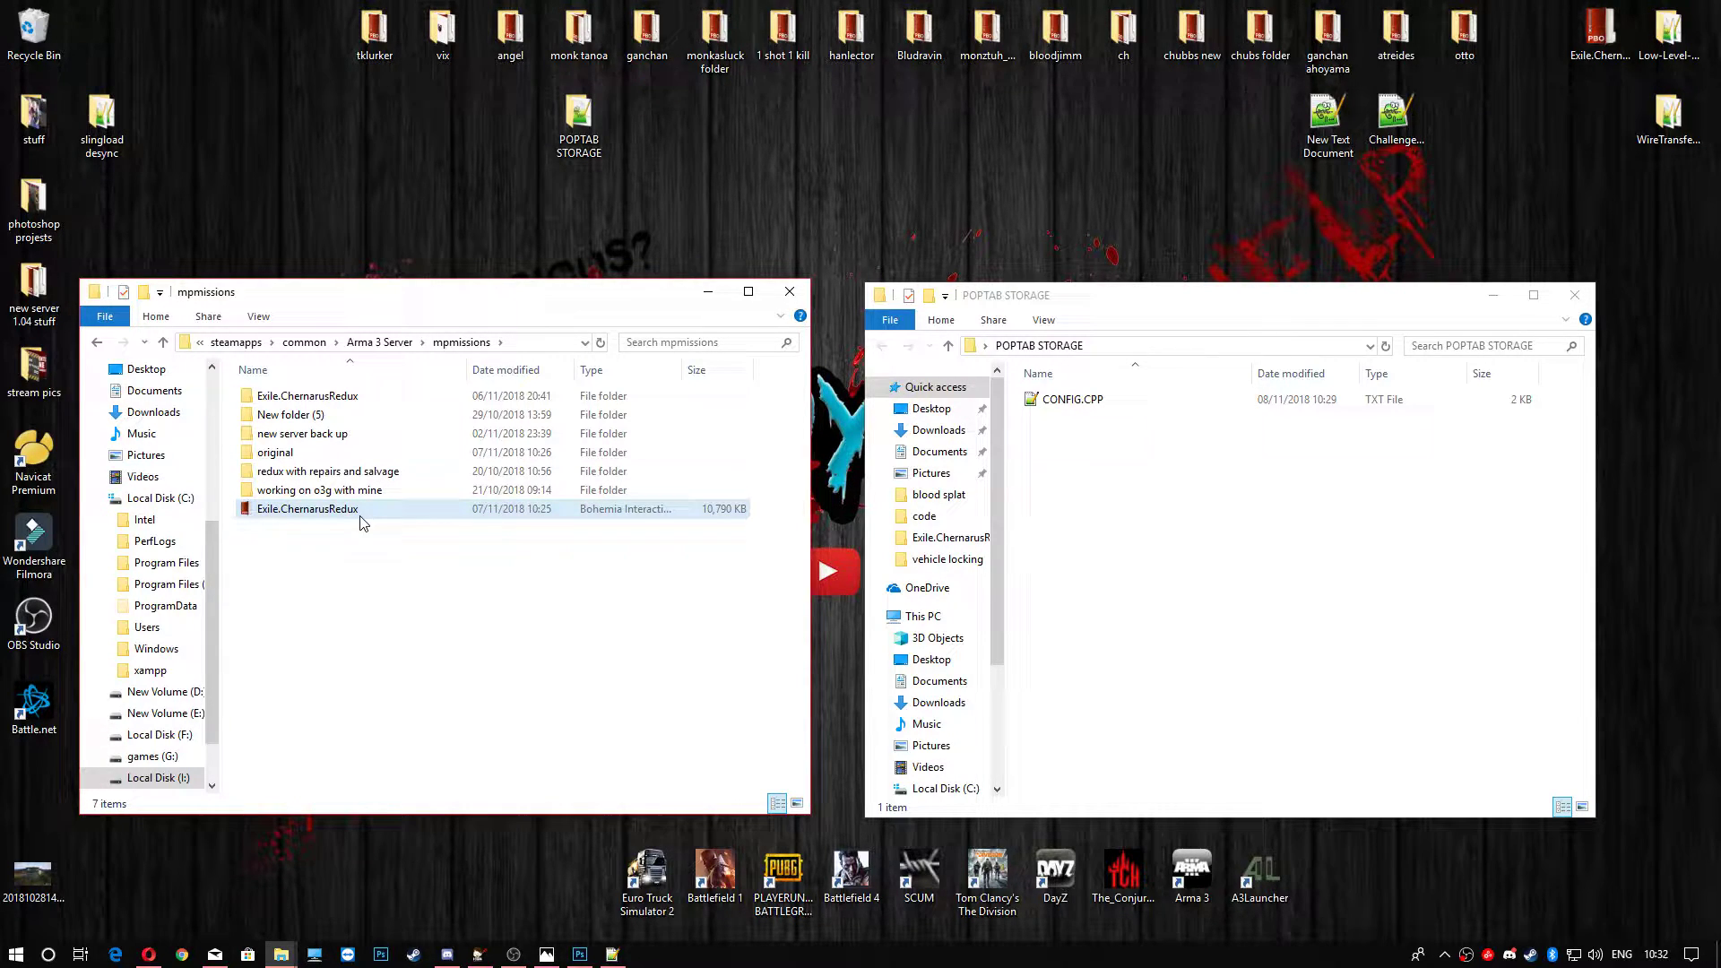
{"action": "mouse_move", "coordinate": [274, 452]}
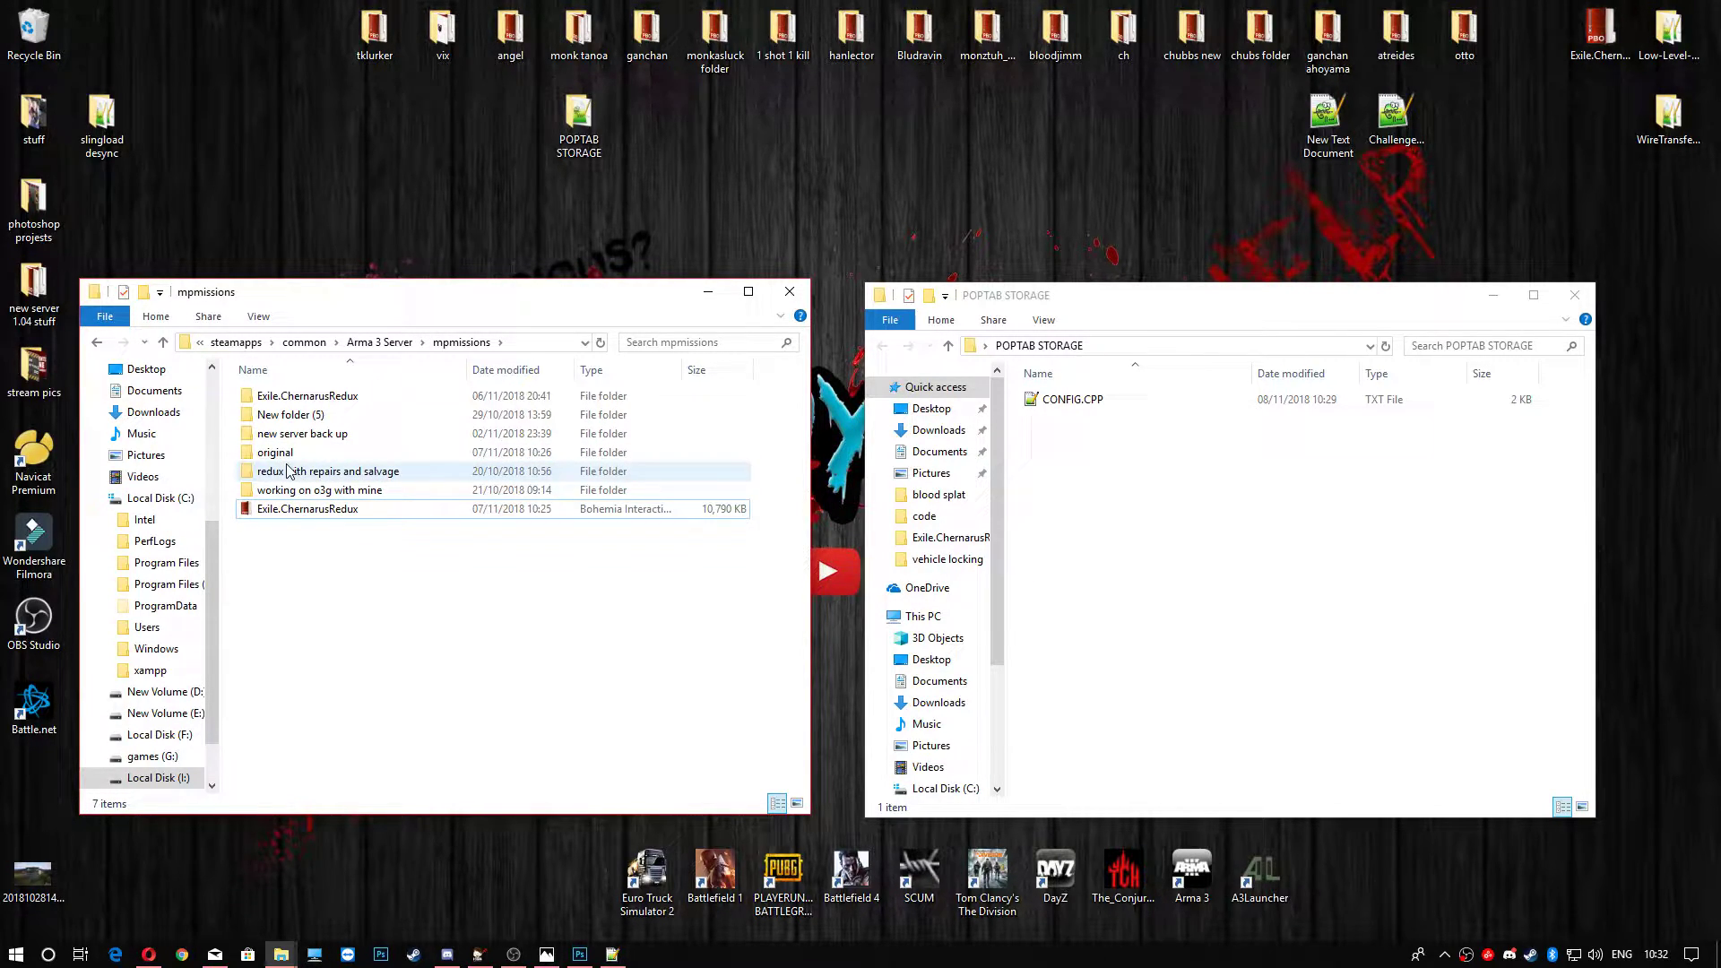
{"action": "left_click", "coordinate": [307, 508]}
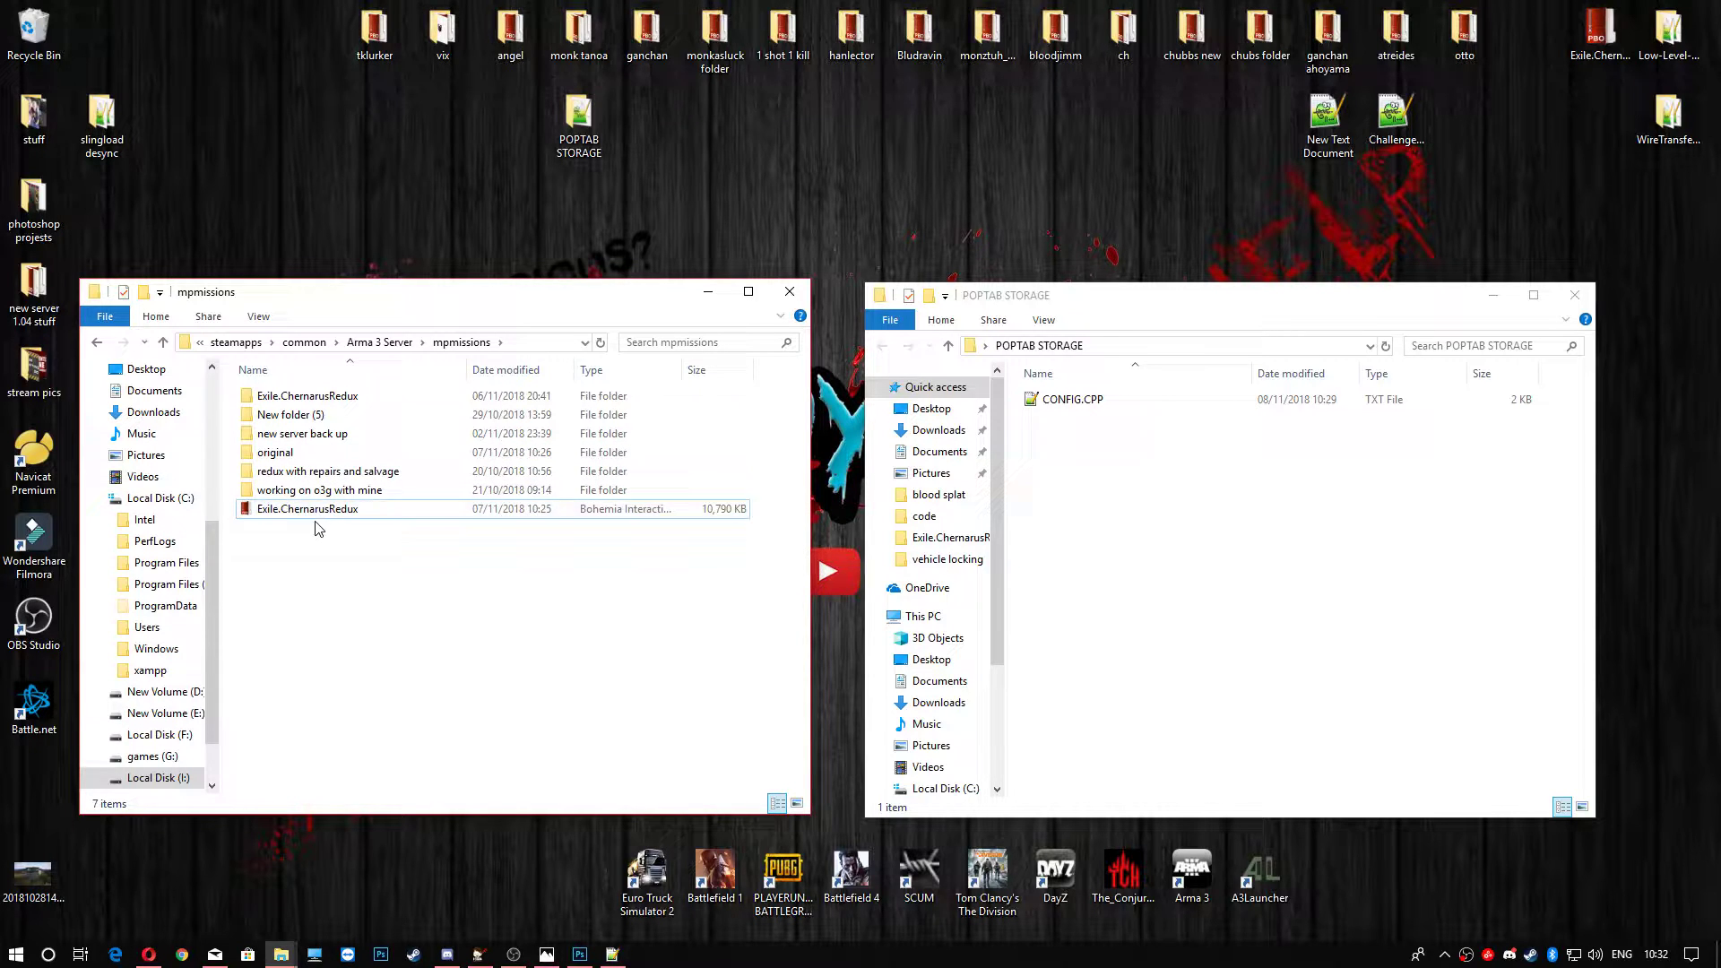
{"action": "left_click", "coordinate": [307, 508]}
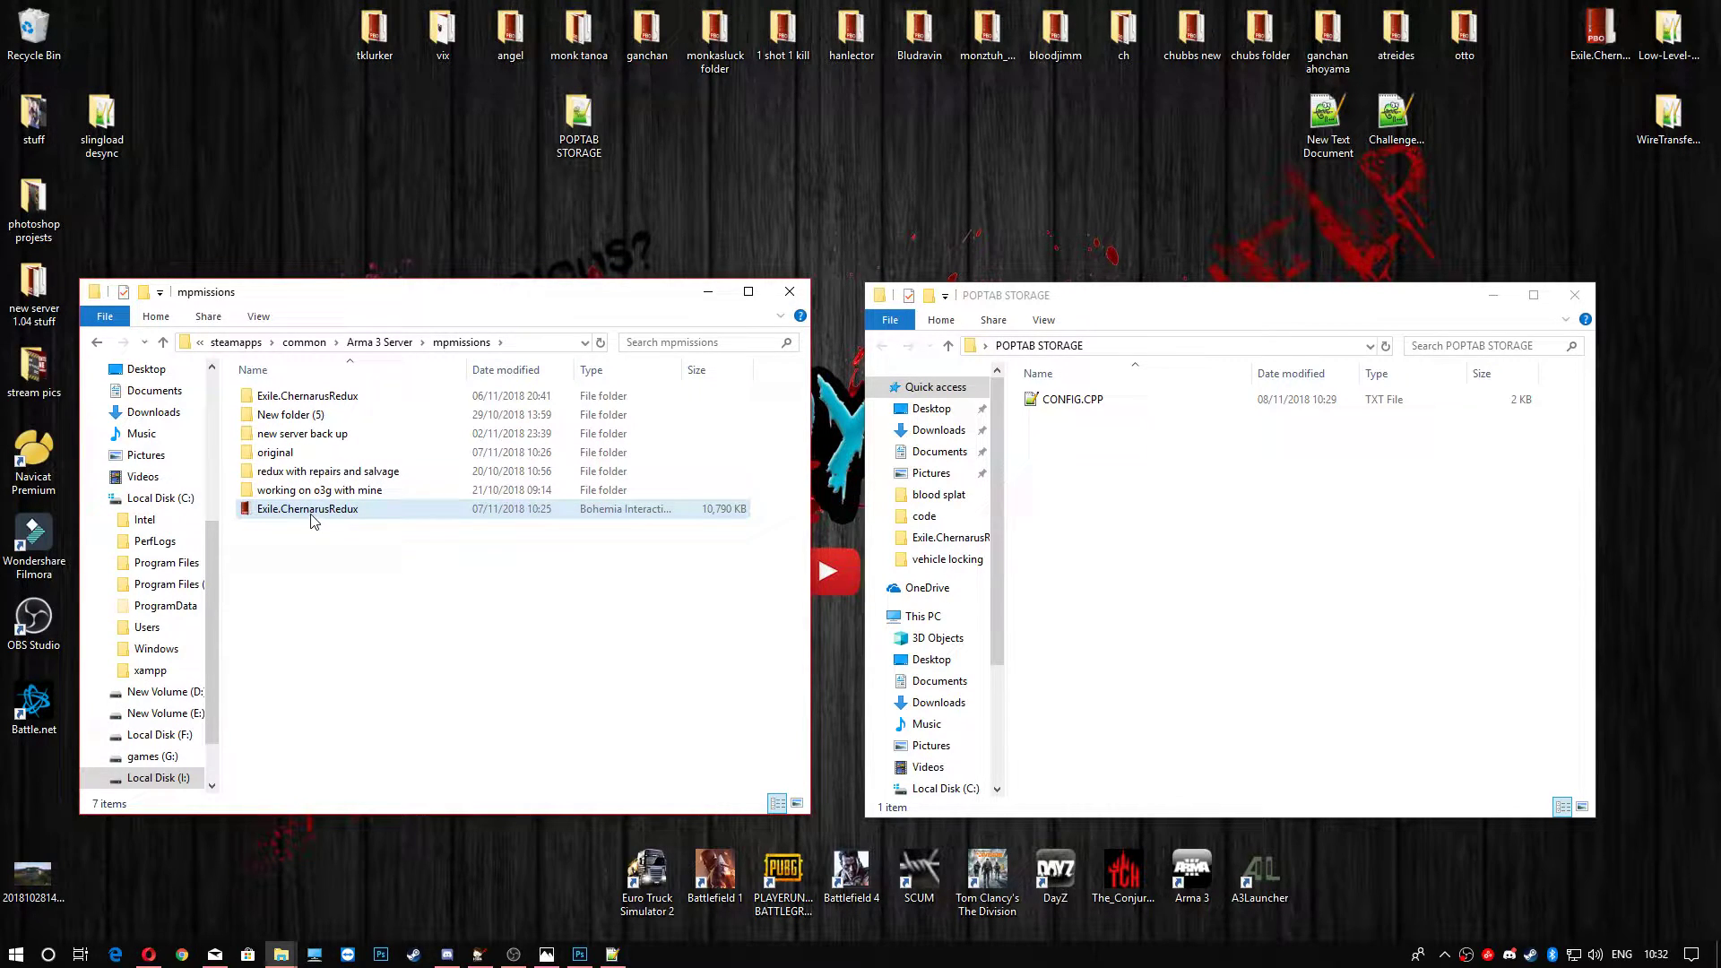
{"action": "mouse_move", "coordinate": [308, 508]}
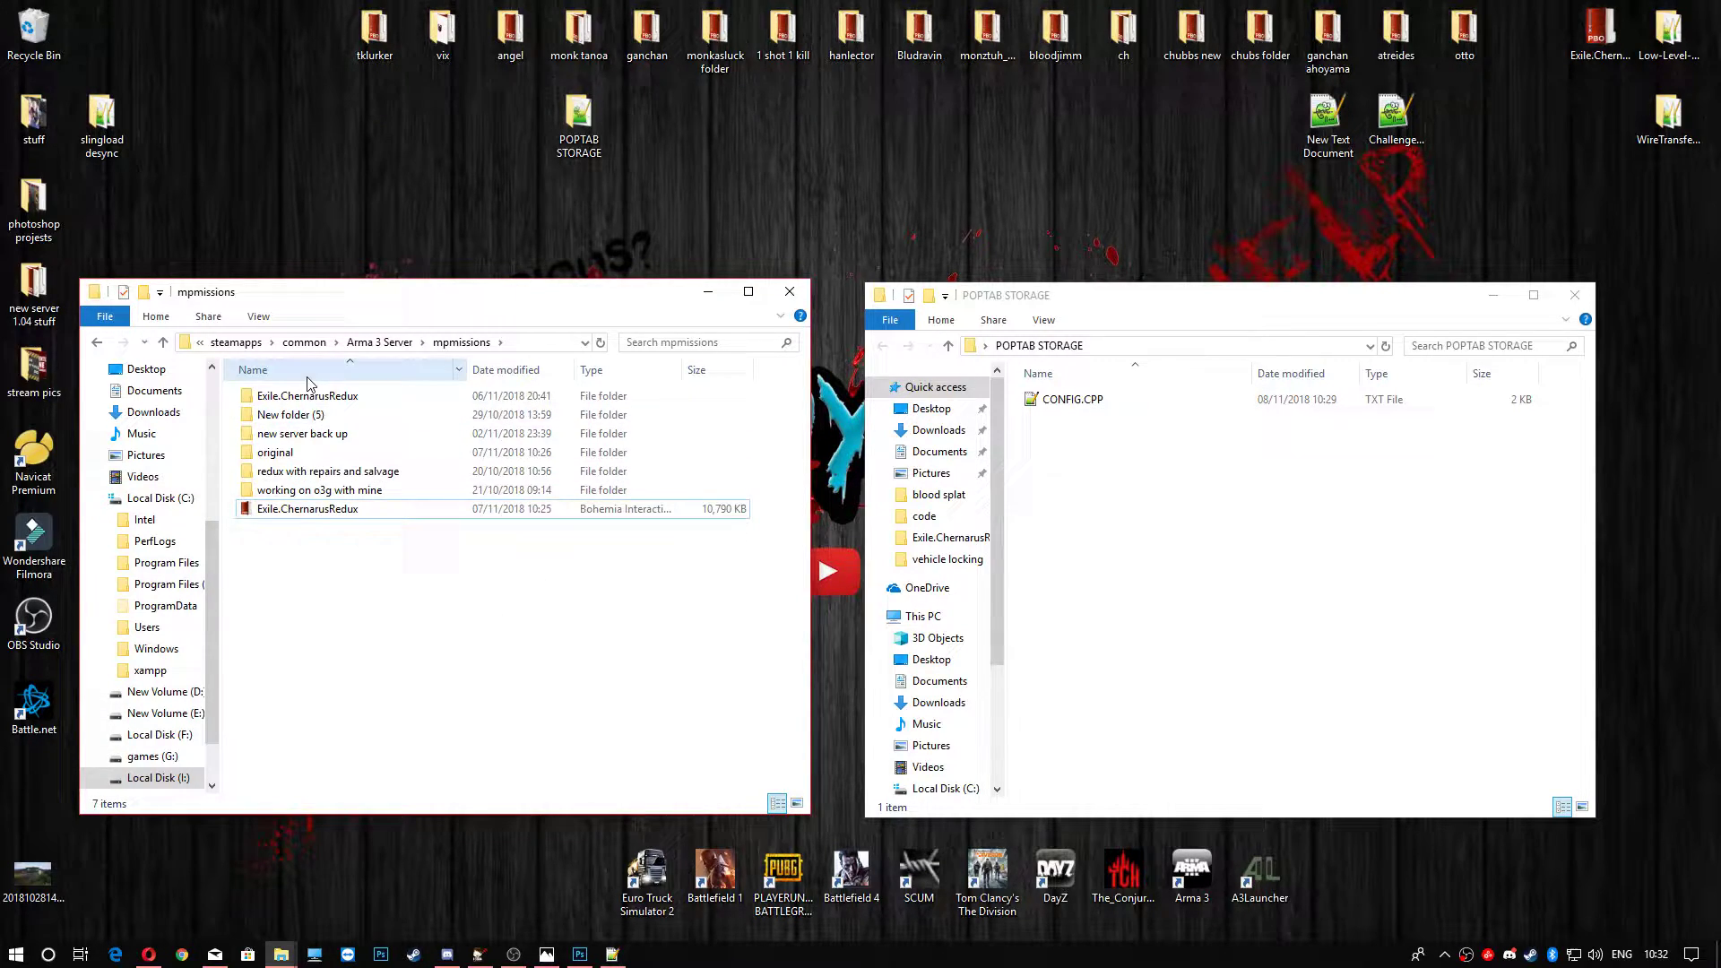
{"action": "mouse_move", "coordinate": [307, 396]}
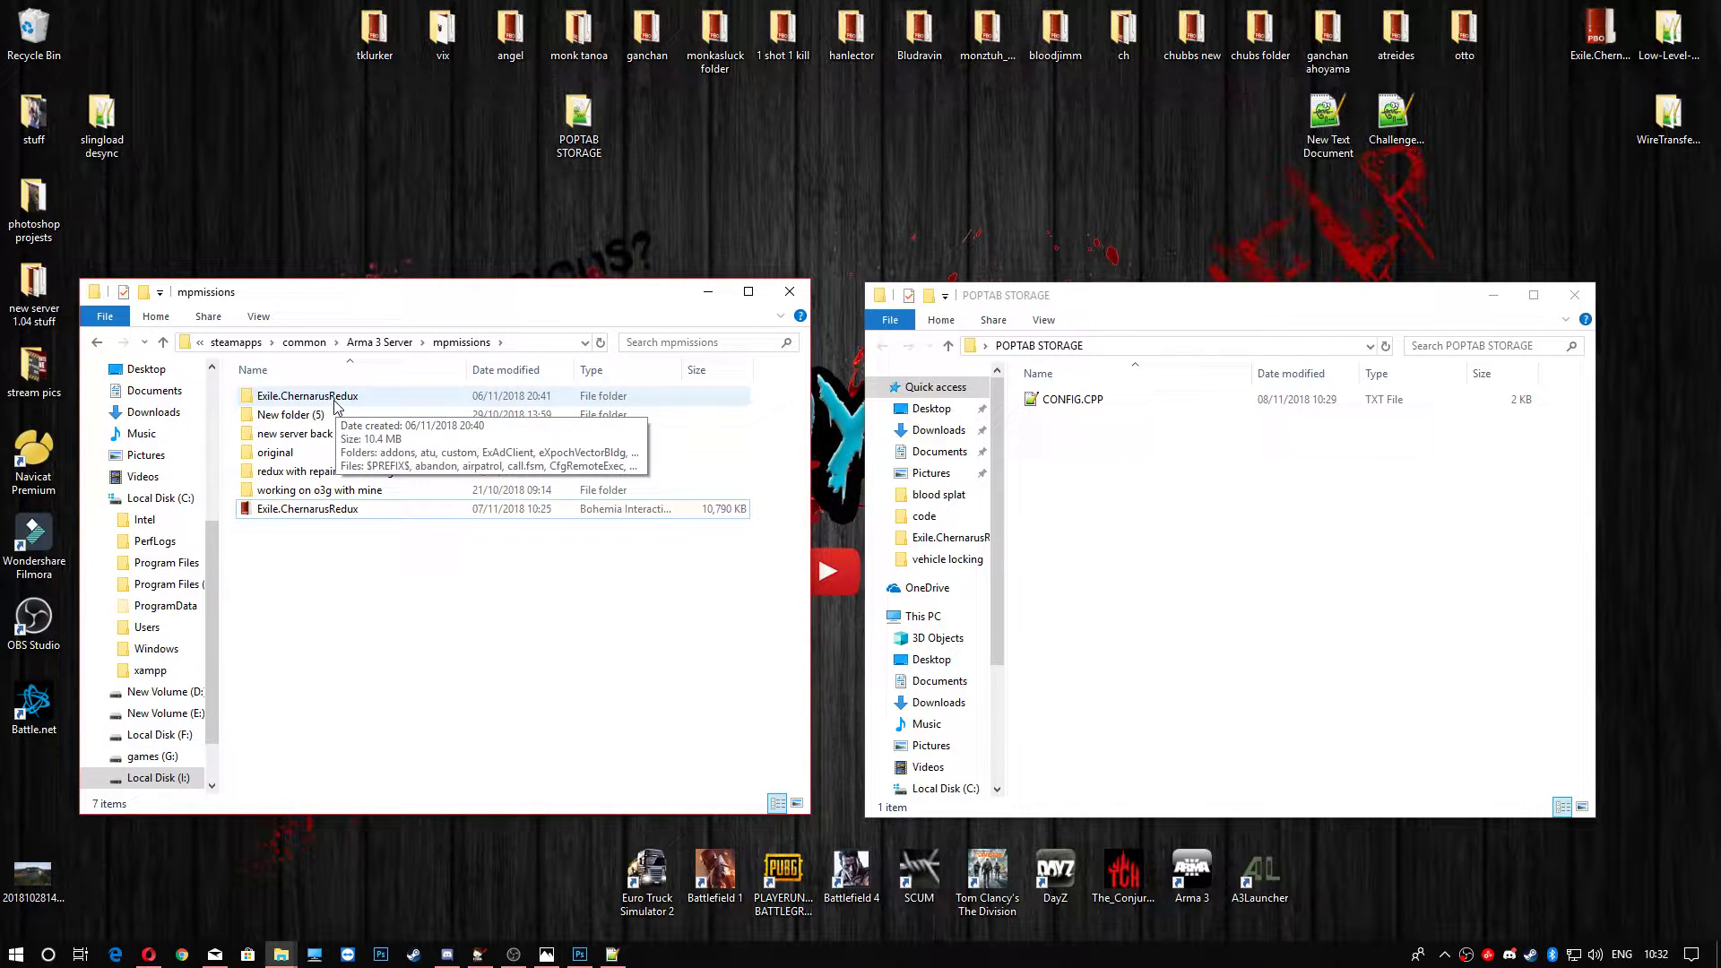
Open the Exile.ChernarusRedux mission folder and select the downloaded POPTAB STORAGE CONFIG.CPP.
{"action": "double_click", "coordinate": [308, 395]}
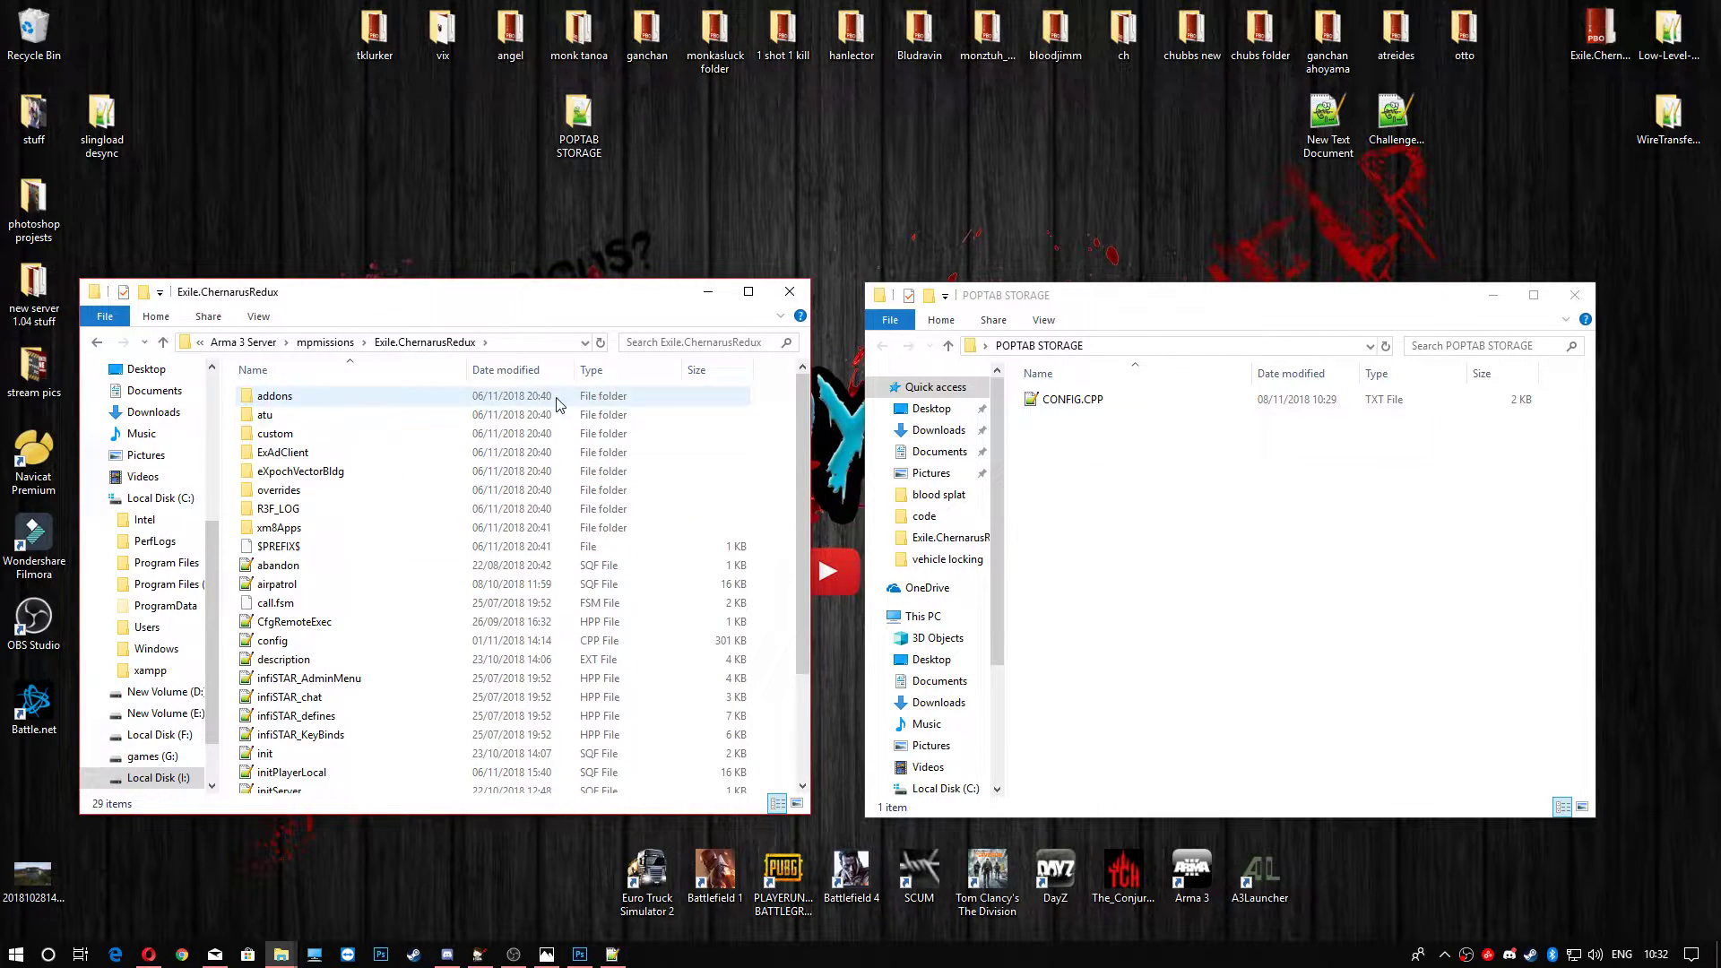
{"action": "scroll", "scroll_direction": "down", "scroll_amount": 3}
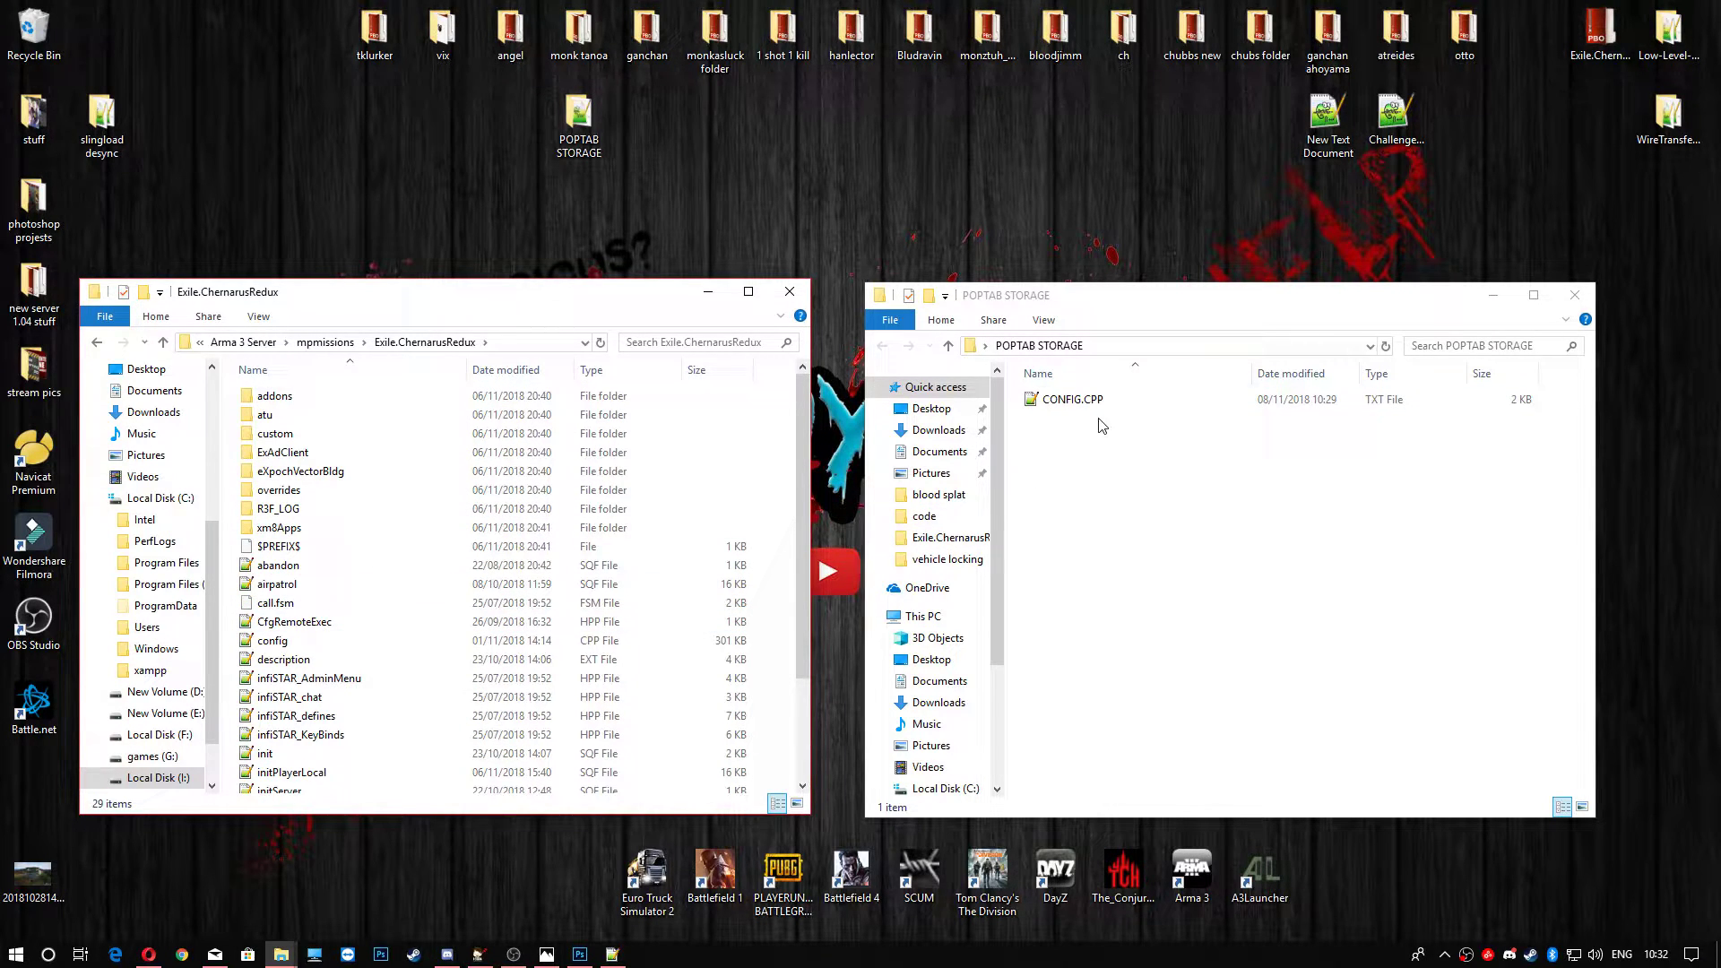
{"action": "left_click", "coordinate": [1071, 398]}
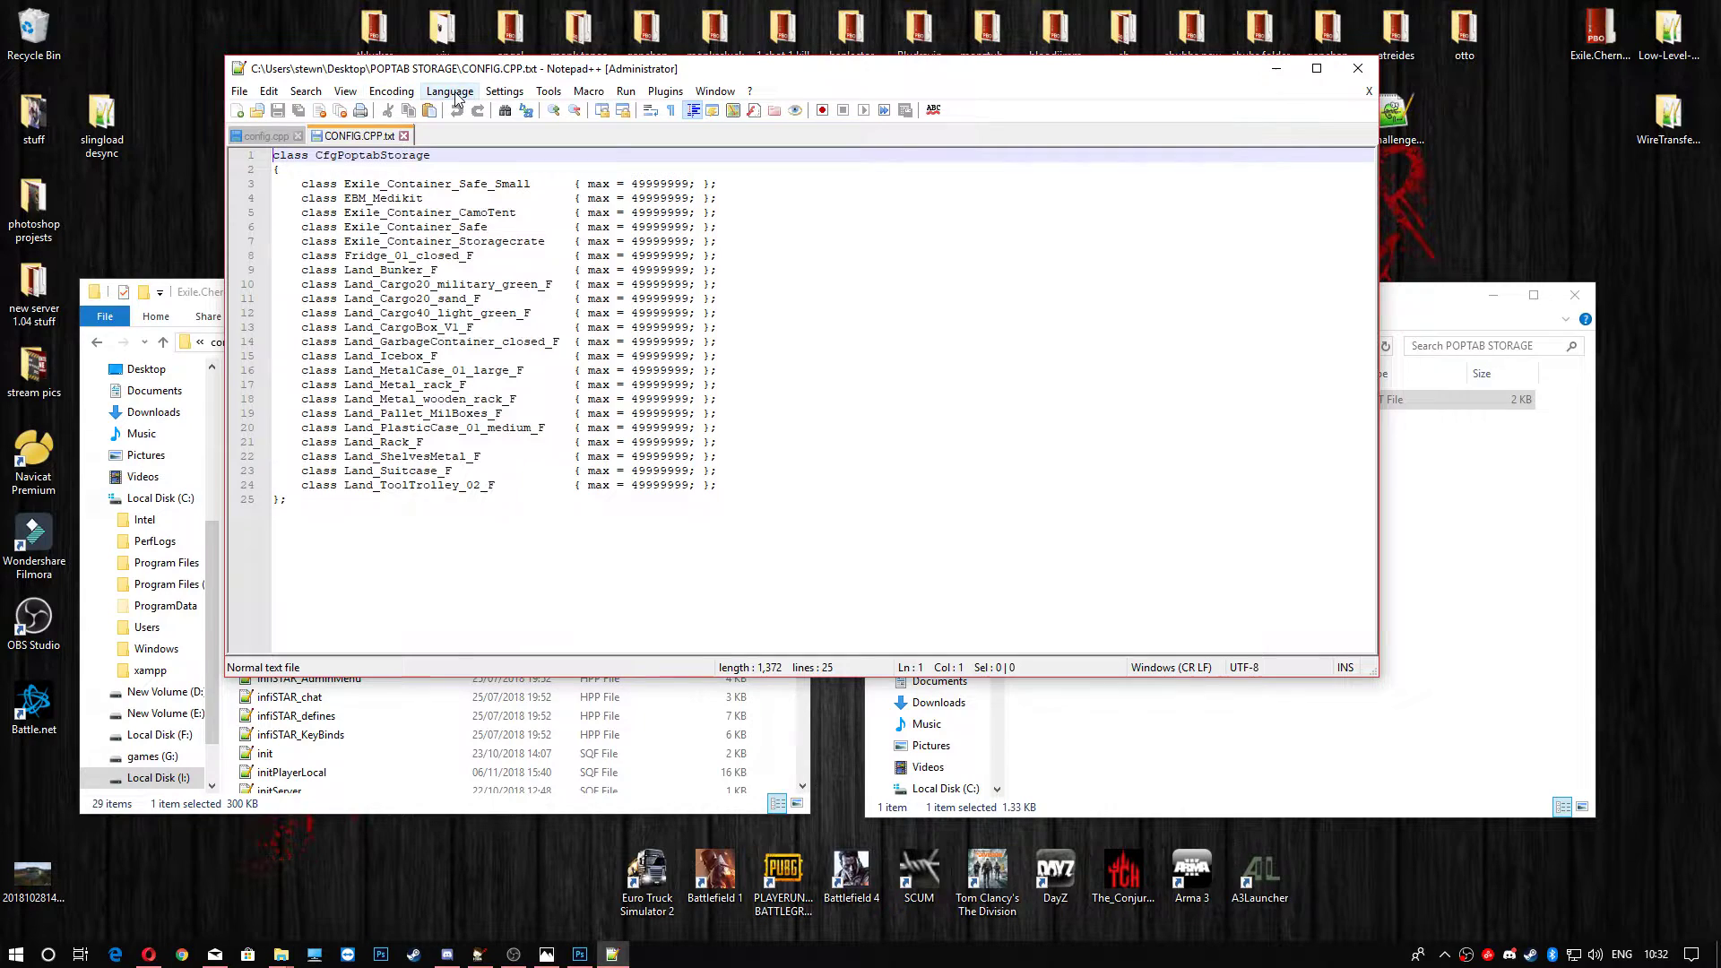
Highlight CONFIG.CPP as C++, show it beside config.cpp, and maximise Notepad++.
{"action": "left_click", "coordinate": [449, 92]}
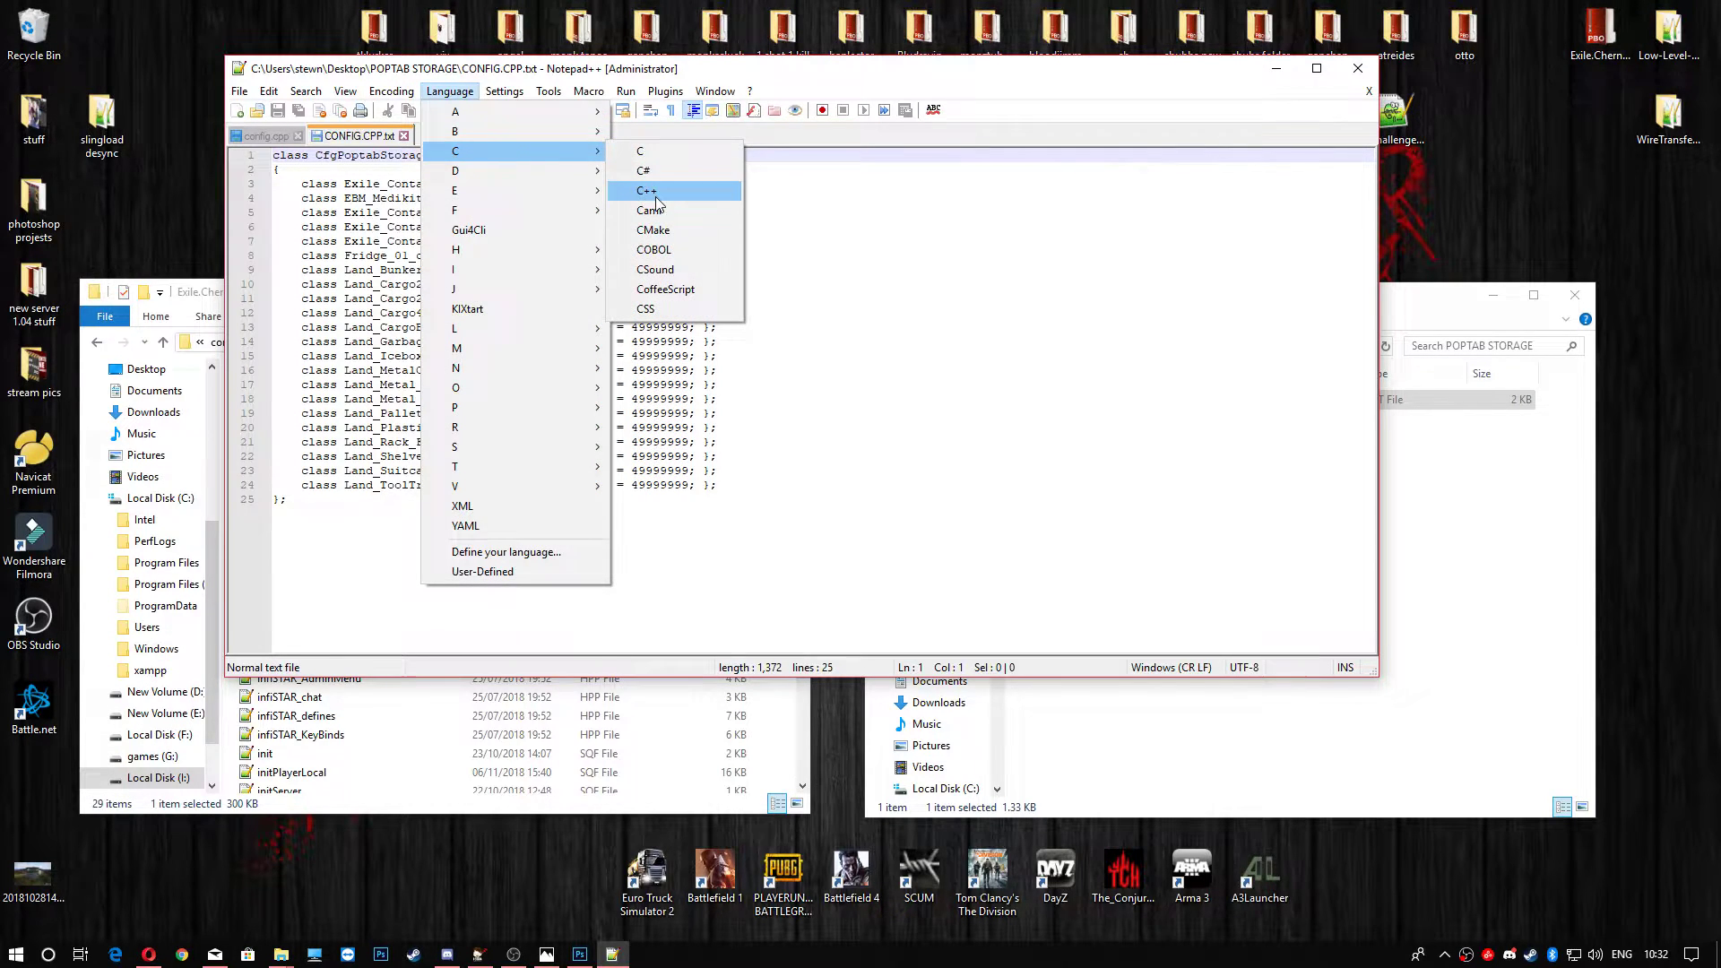
{"action": "left_click", "coordinate": [646, 190]}
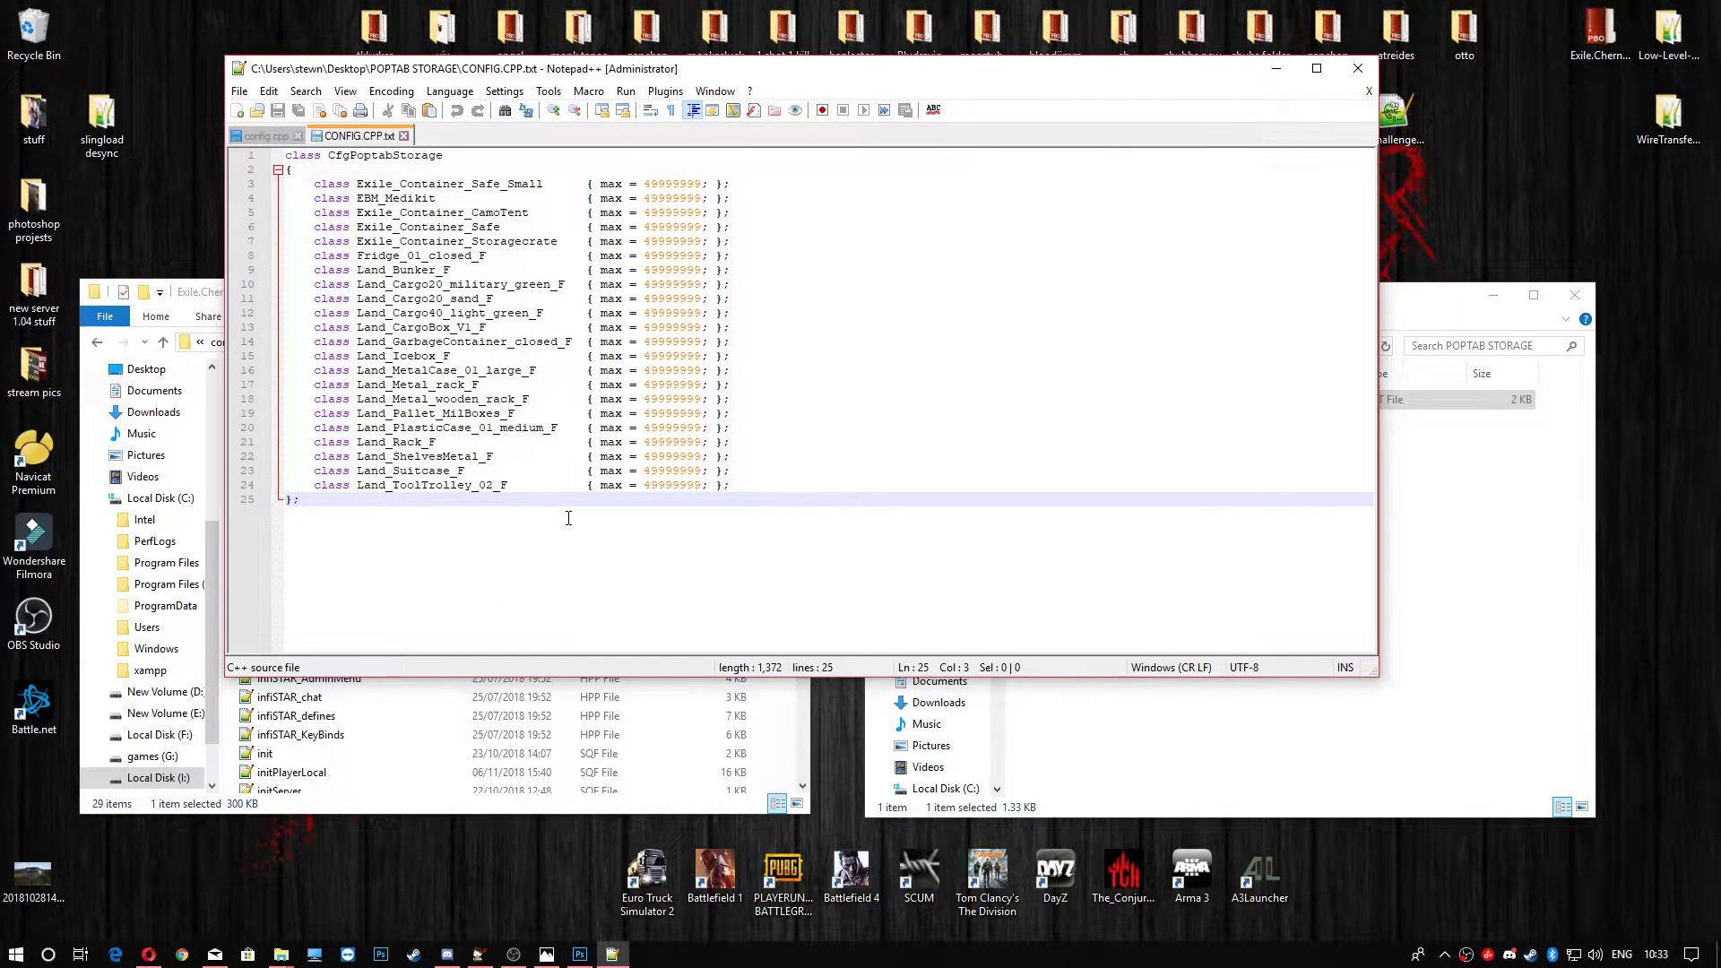
{"action": "right_click", "coordinate": [356, 135]}
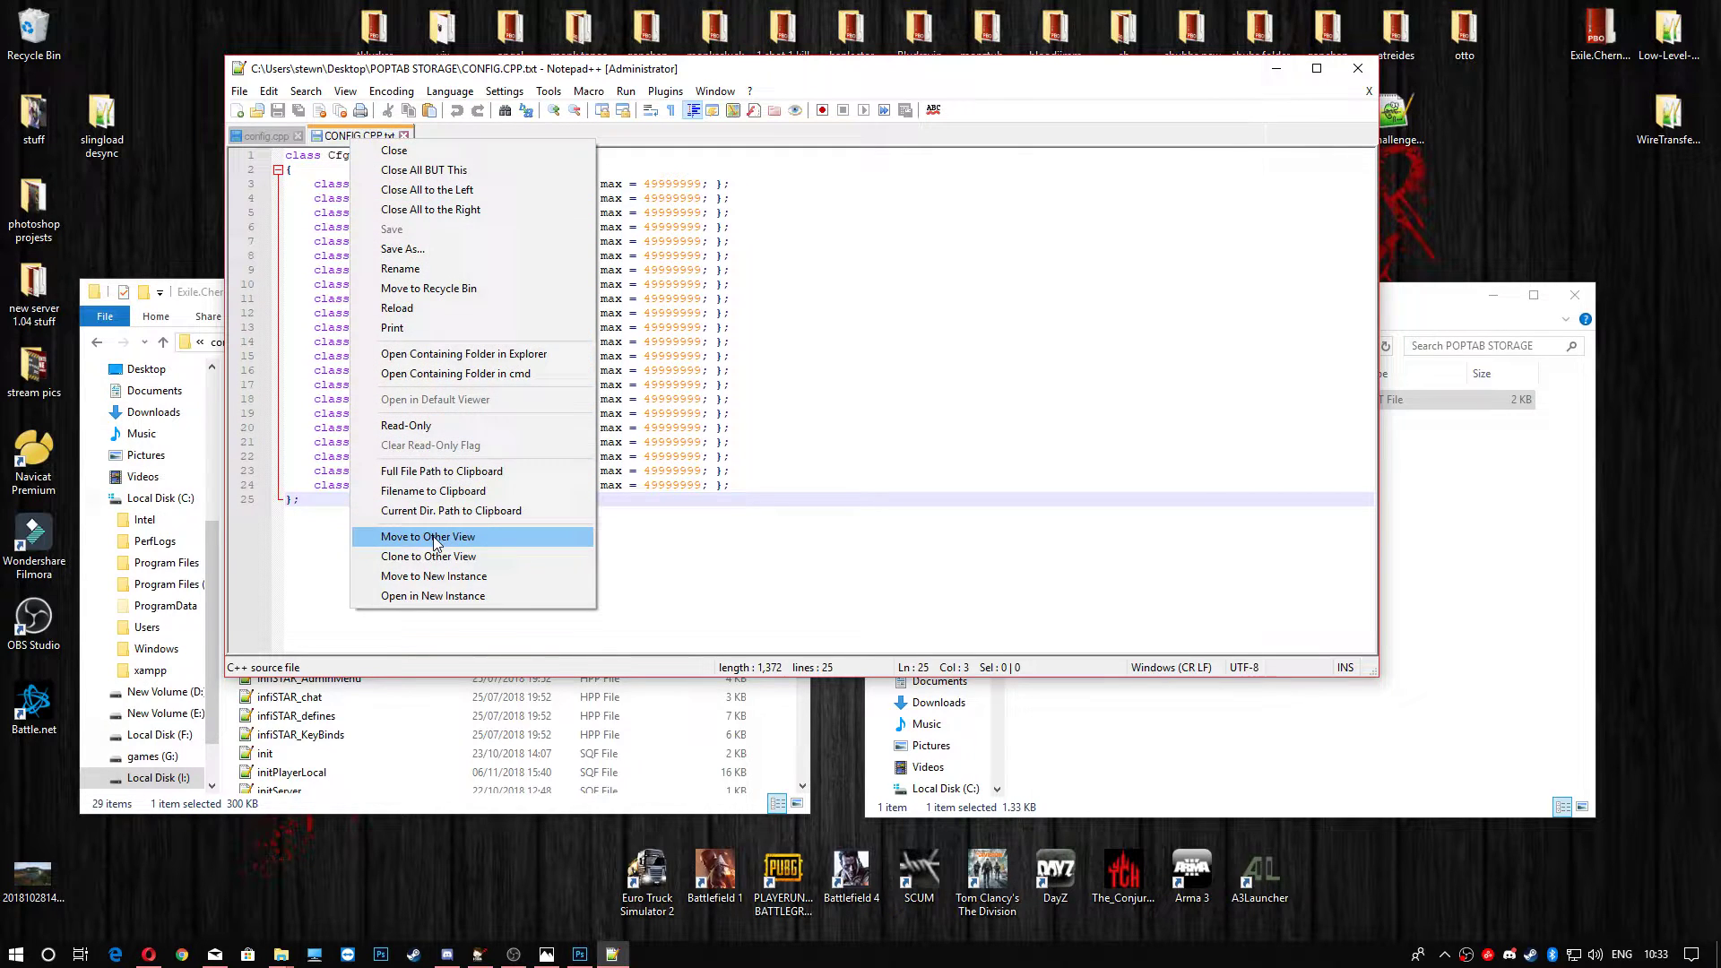
{"action": "left_click", "coordinate": [427, 536]}
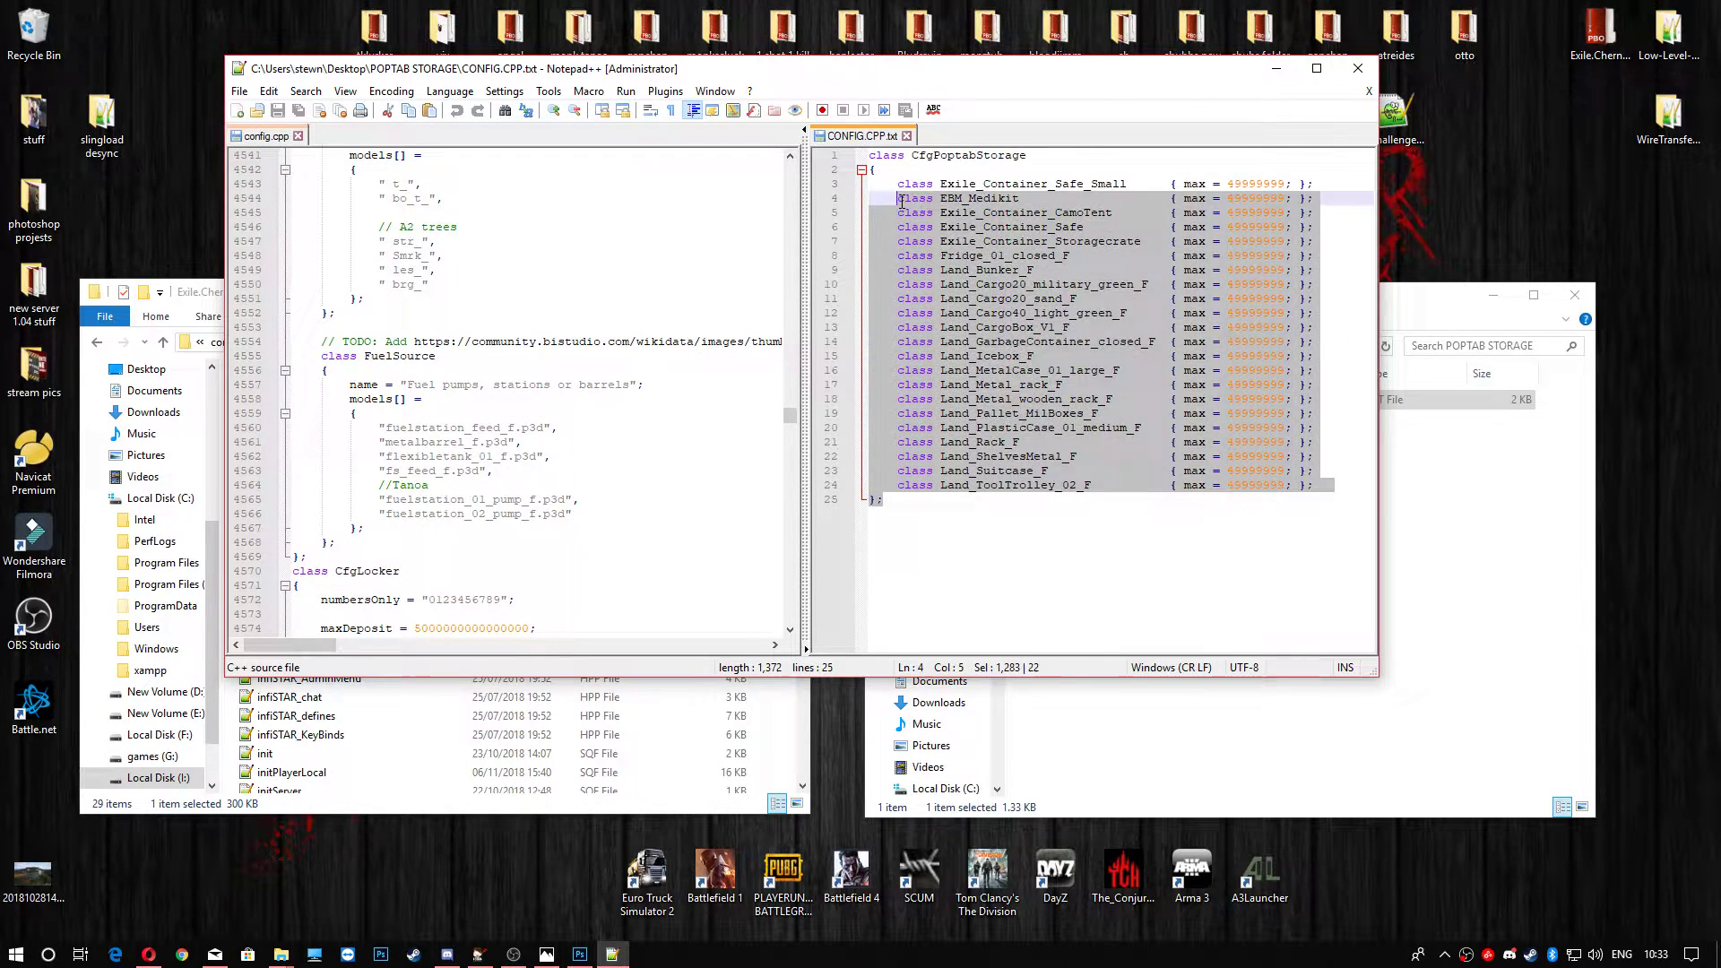
{"action": "left_click", "coordinate": [966, 500]}
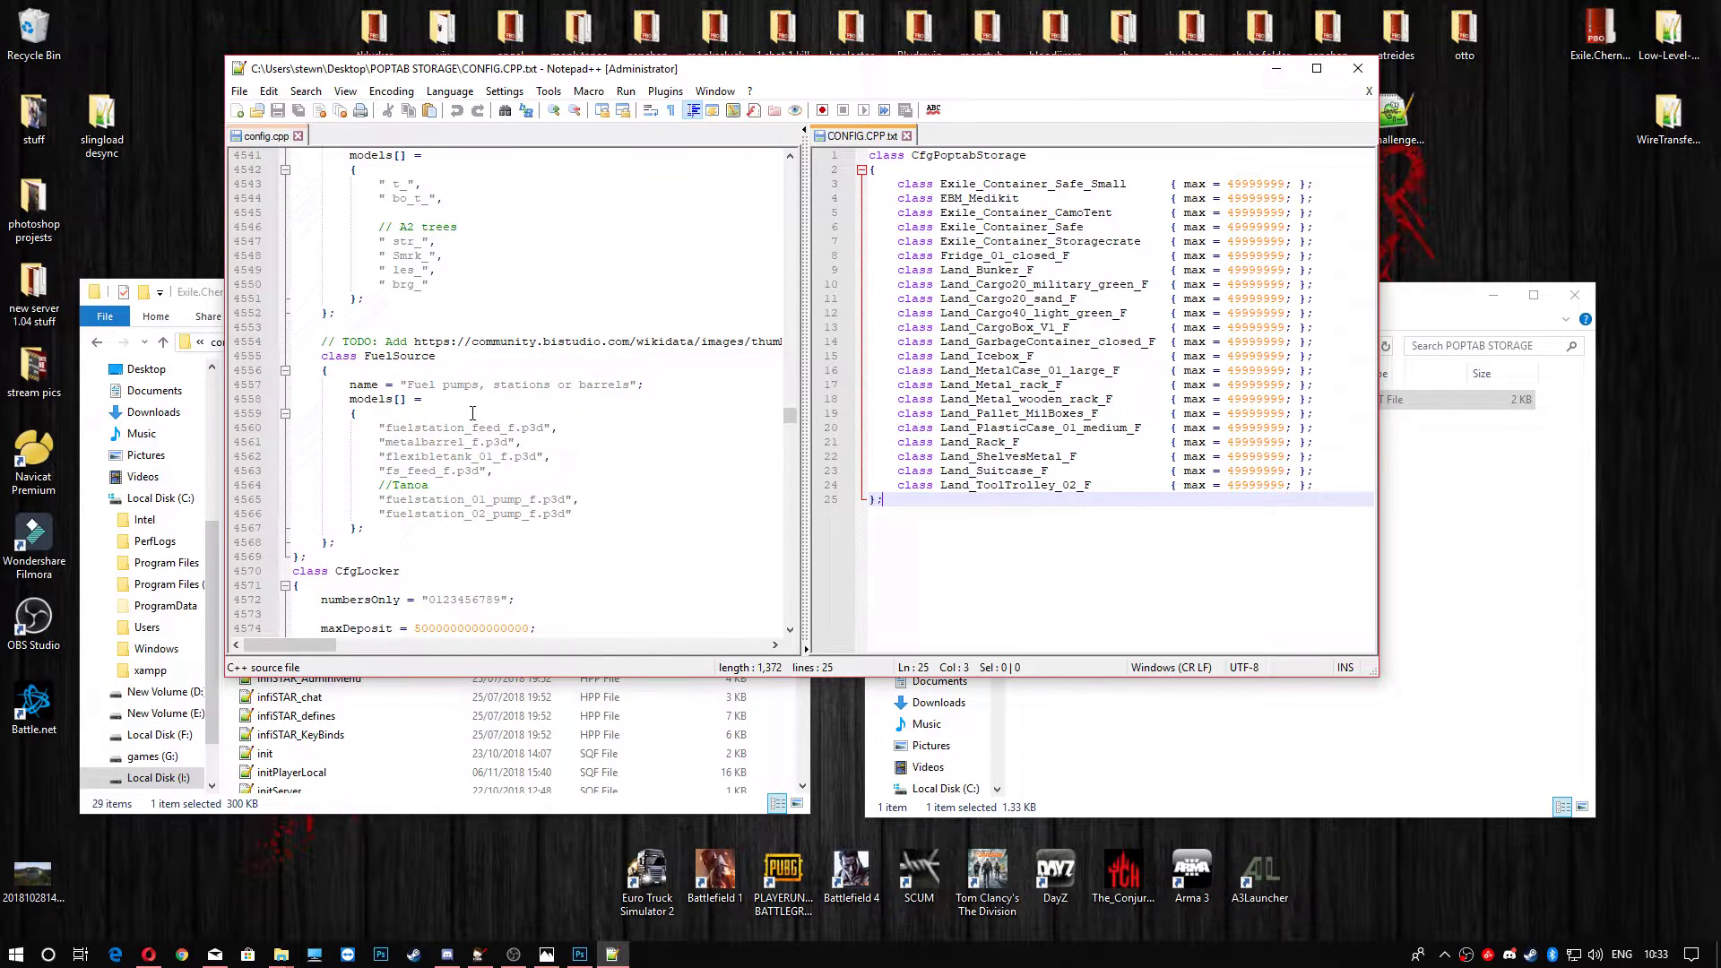
{"action": "left_click", "coordinate": [1316, 68]}
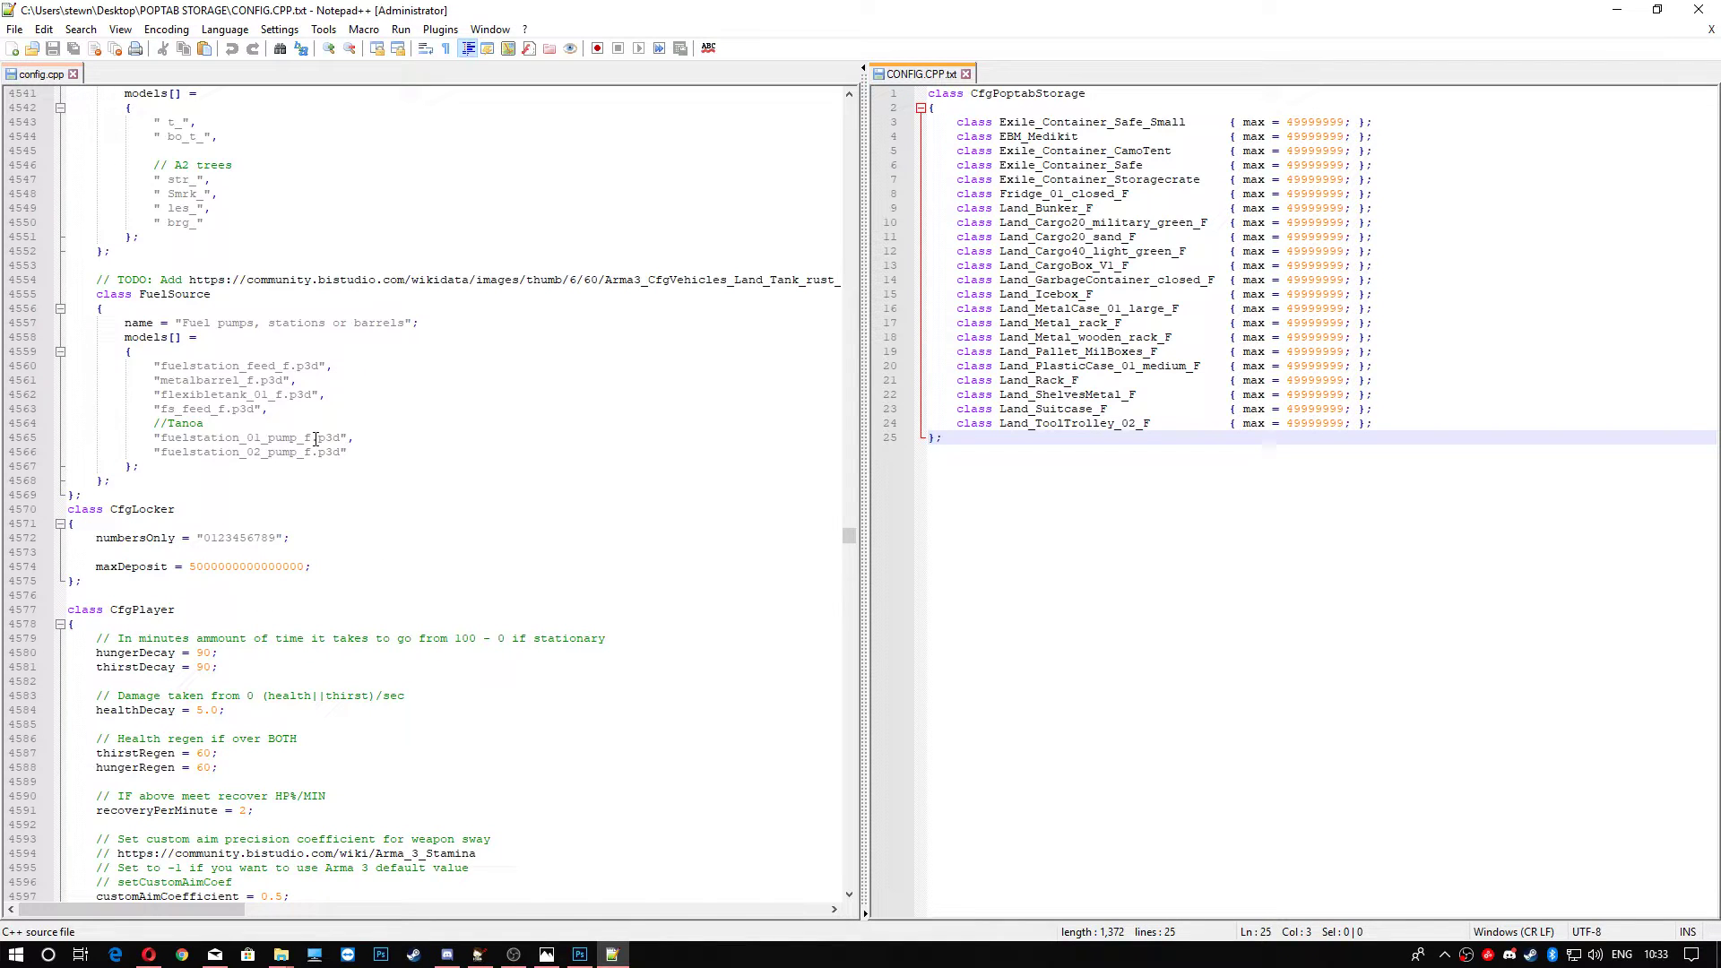
{"action": "mouse_move", "coordinate": [854, 543]}
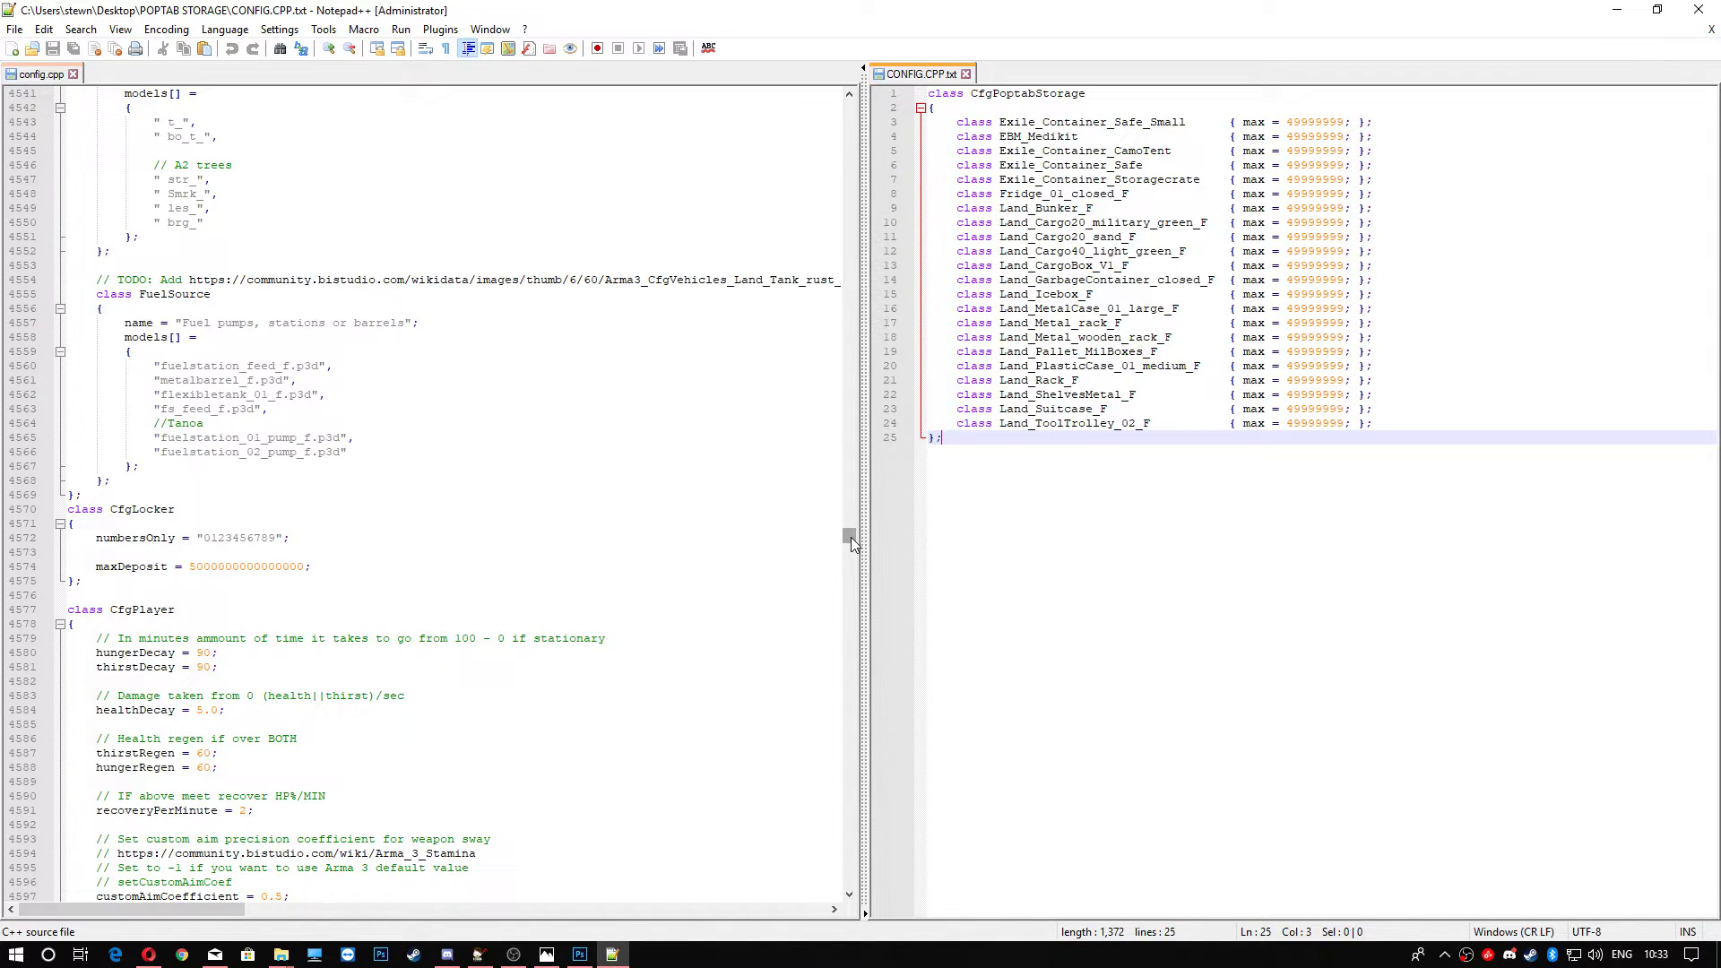
Scroll down through the mission config.cpp in the left pane.
{"action": "scroll", "scroll_direction": "down", "scroll_amount": 3}
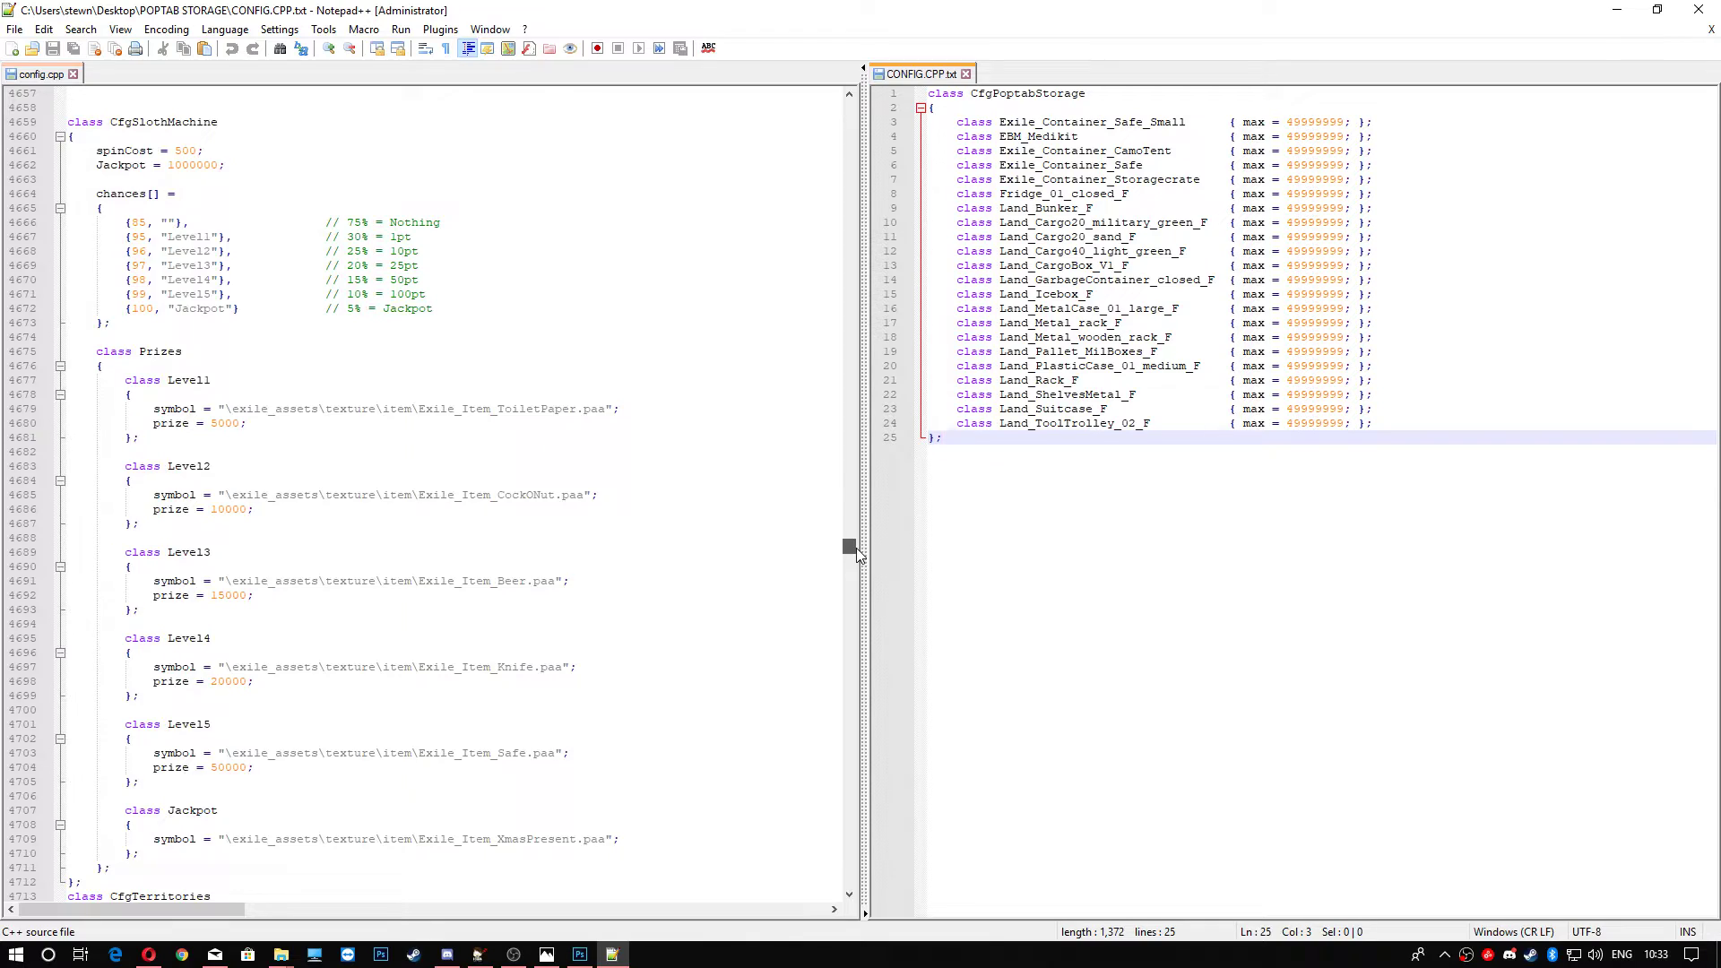
{"action": "scroll", "scroll_direction": "down", "scroll_amount": 3}
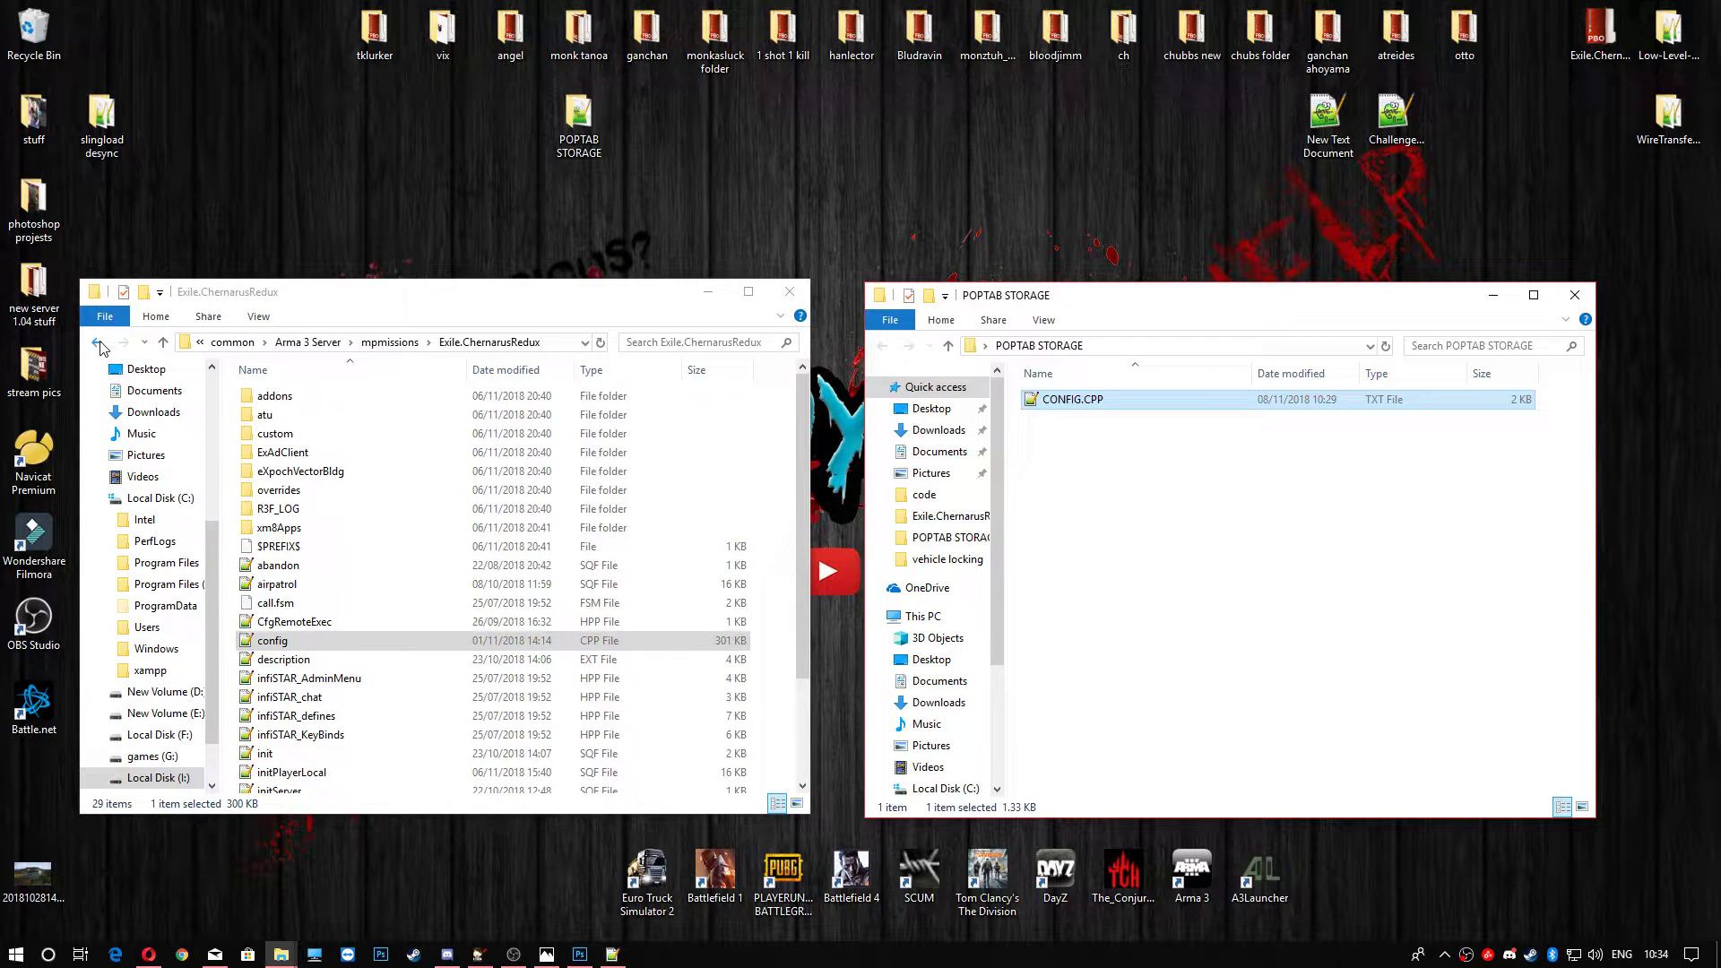
Back in mpmissions, pack the Exile.ChernarusRedux folder into Exile.ChernarusRedux.pbo with PBO Manager.
{"action": "left_click", "coordinate": [99, 342]}
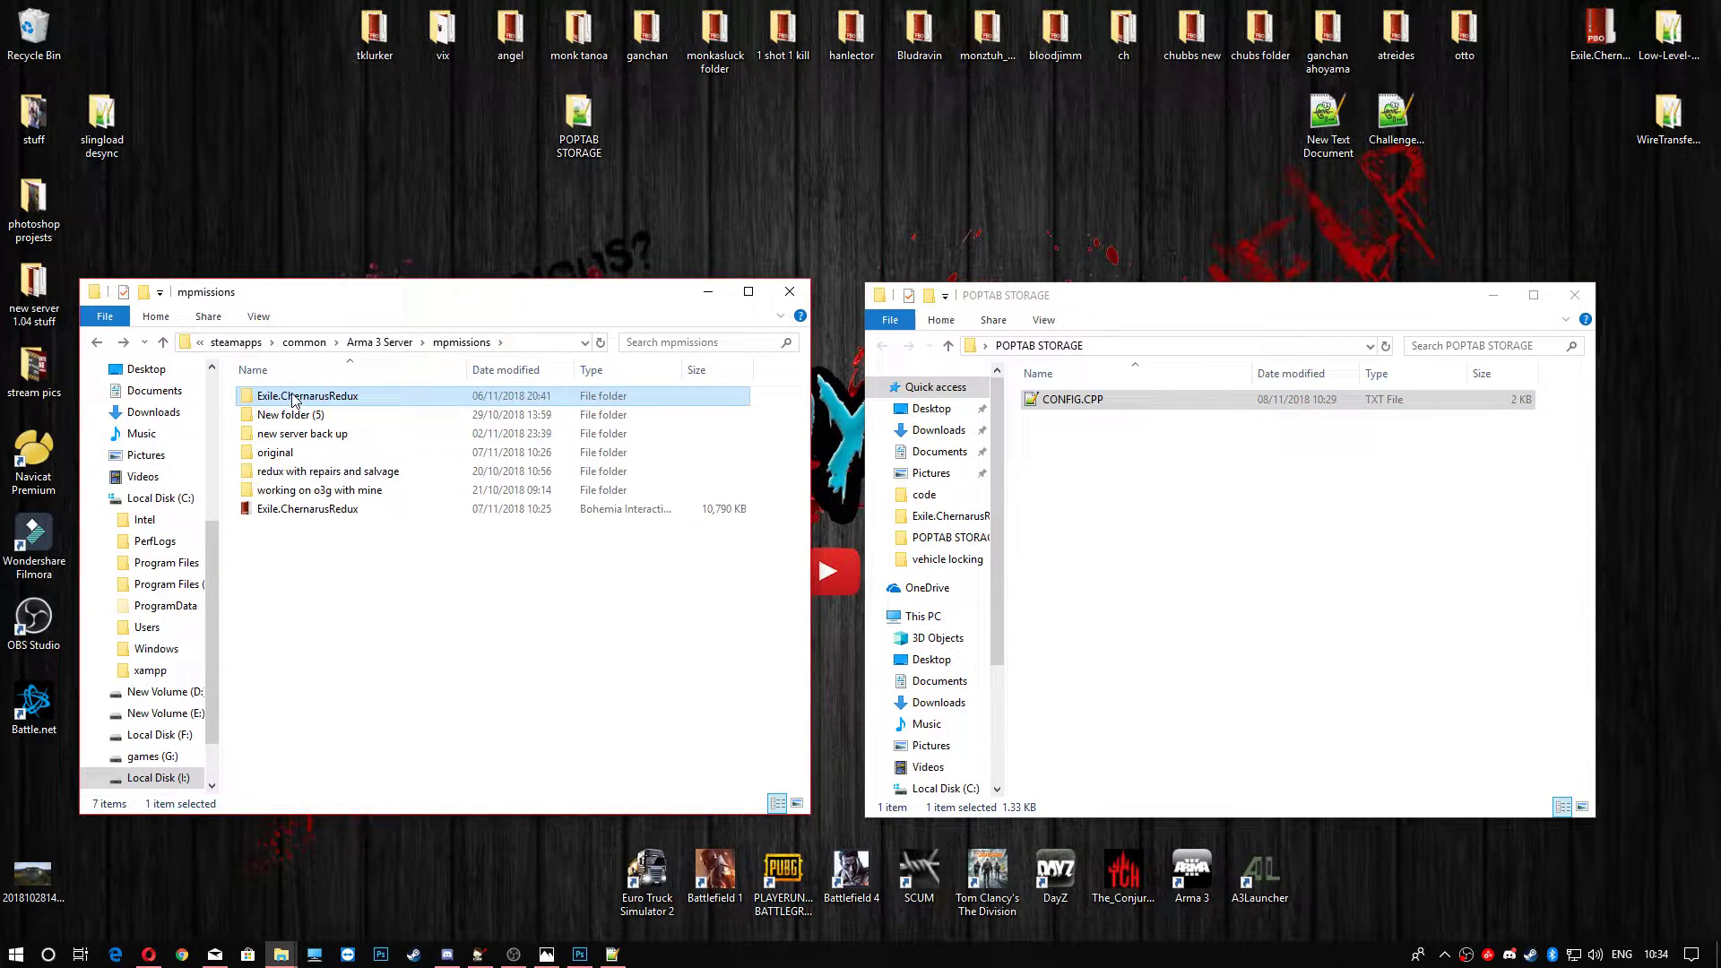
{"action": "right_click", "coordinate": [308, 395]}
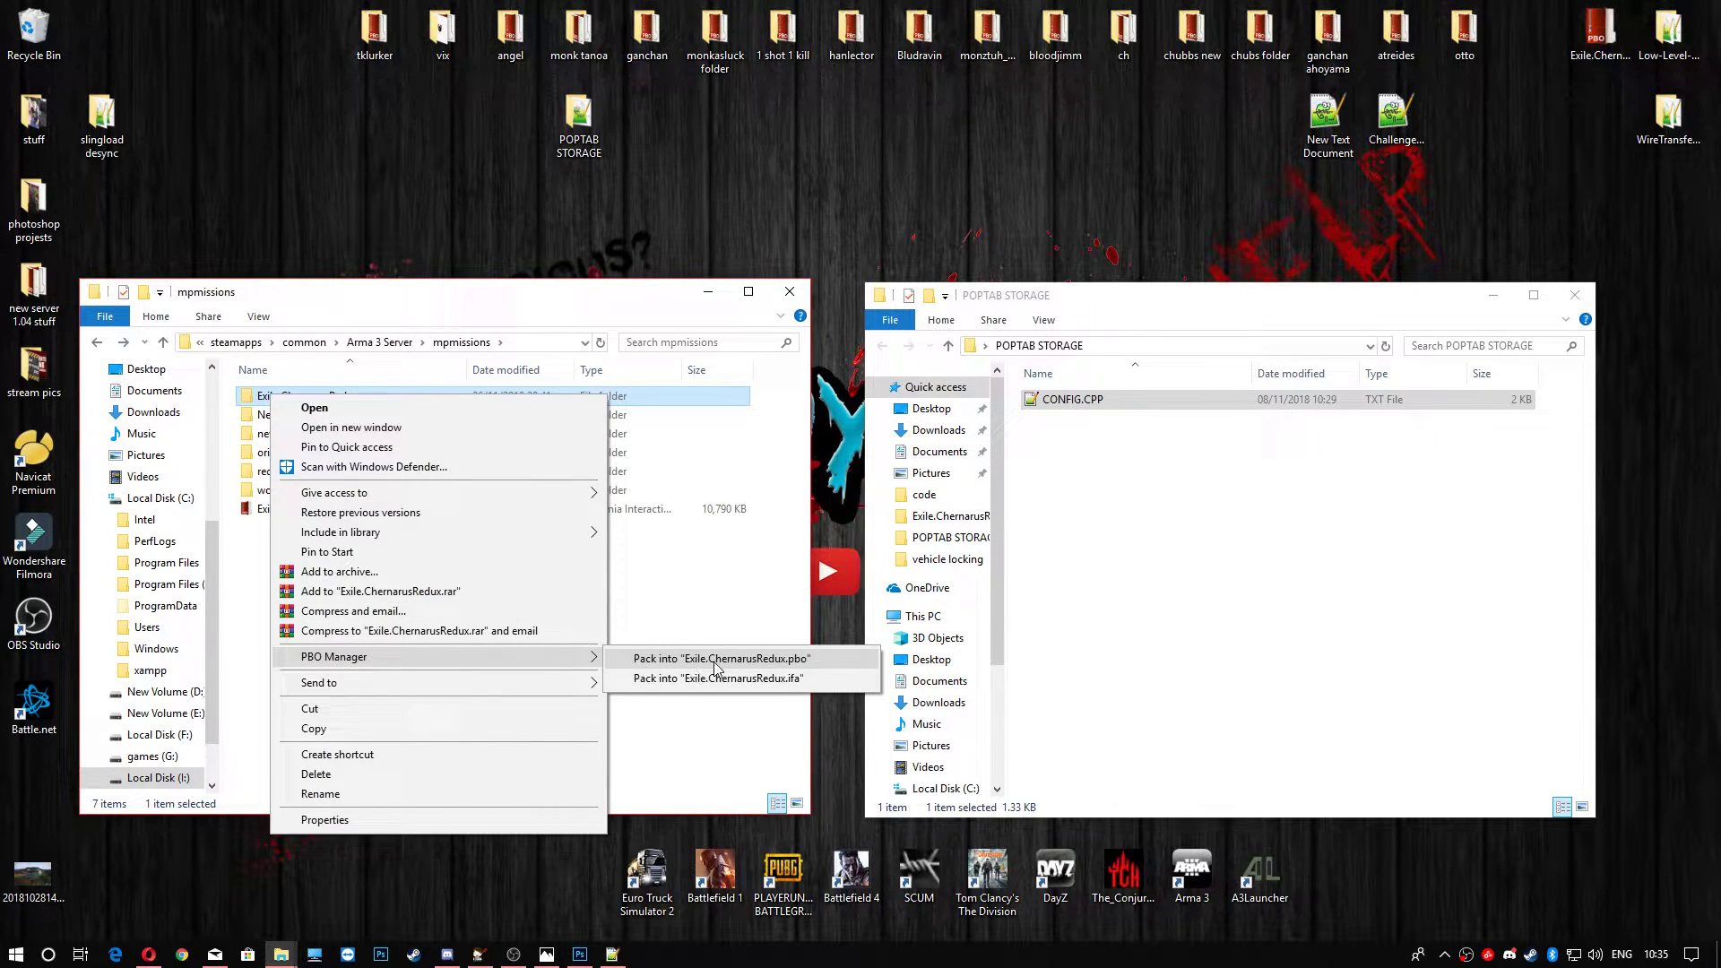
{"action": "left_click", "coordinate": [720, 657]}
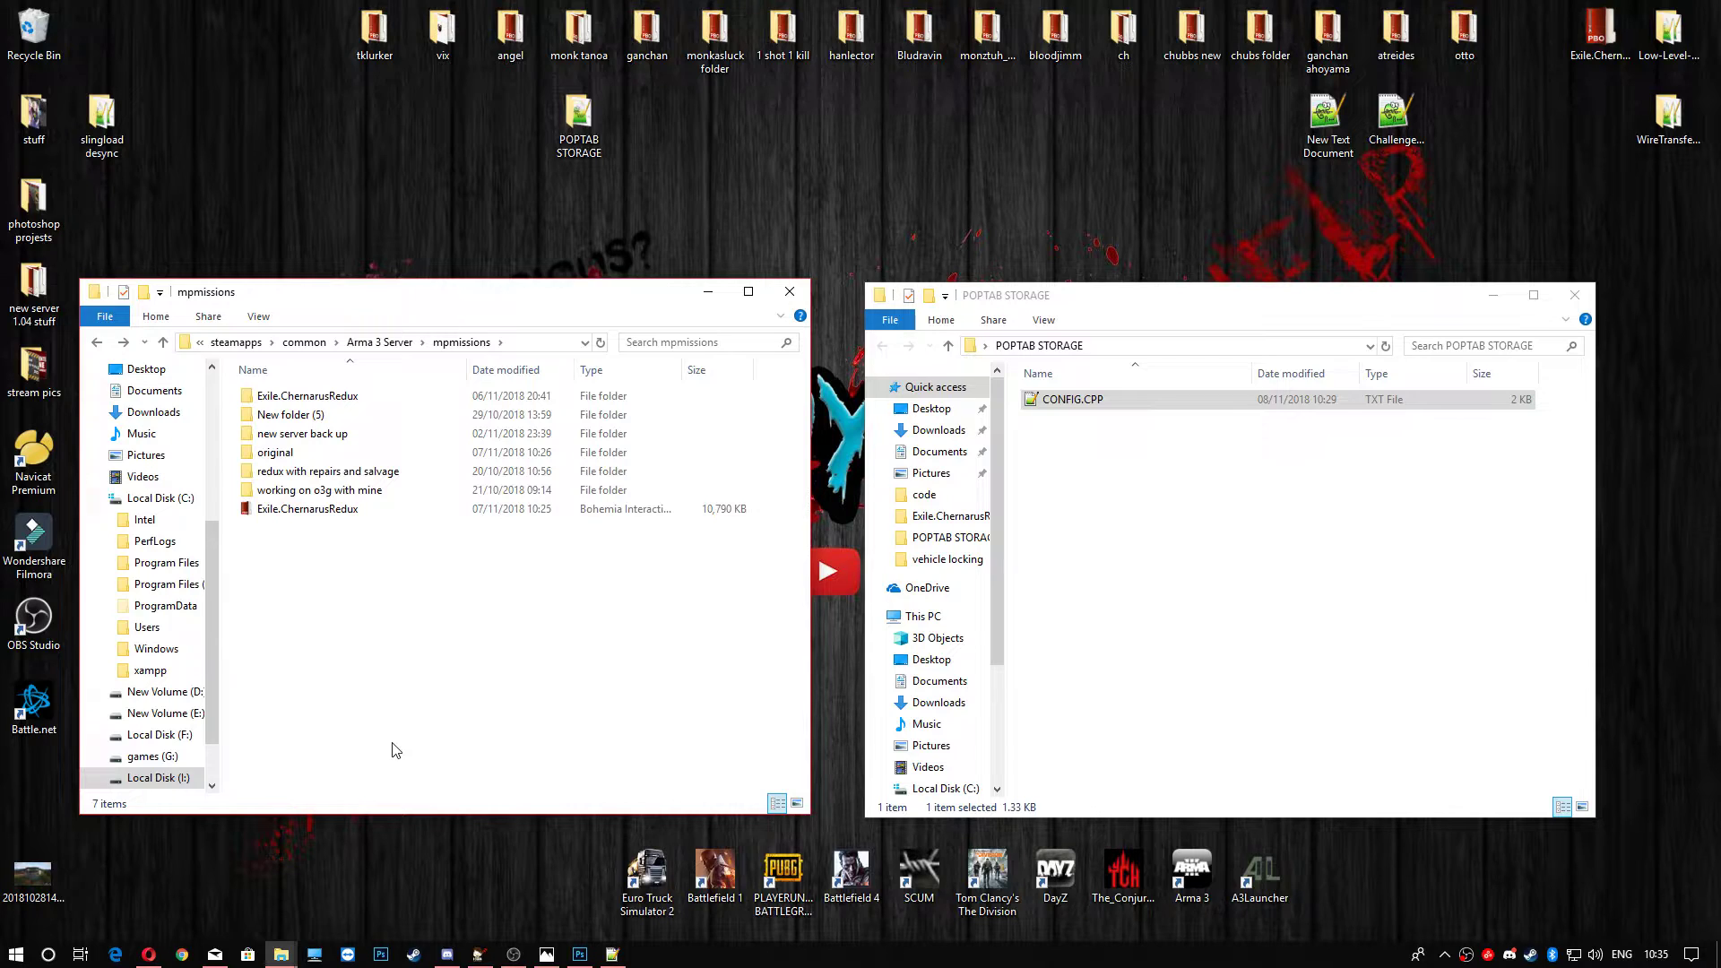
{"action": "mouse_move", "coordinate": [537, 632]}
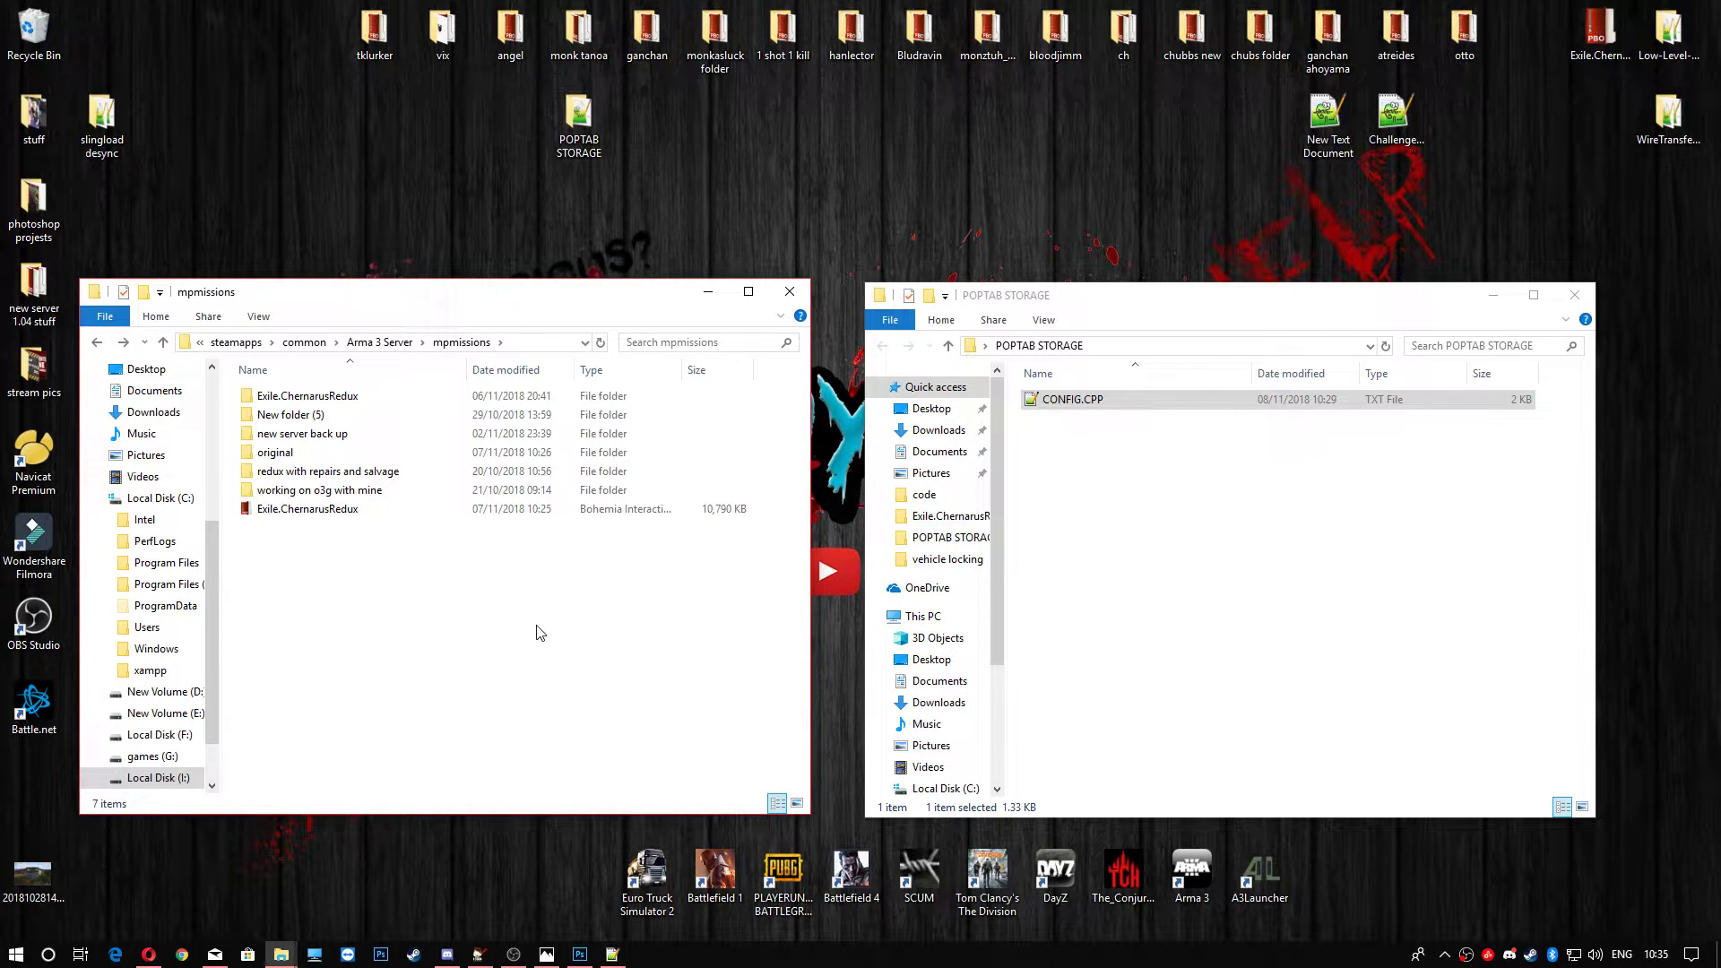
{"action": "mouse_move", "coordinate": [509, 654]}
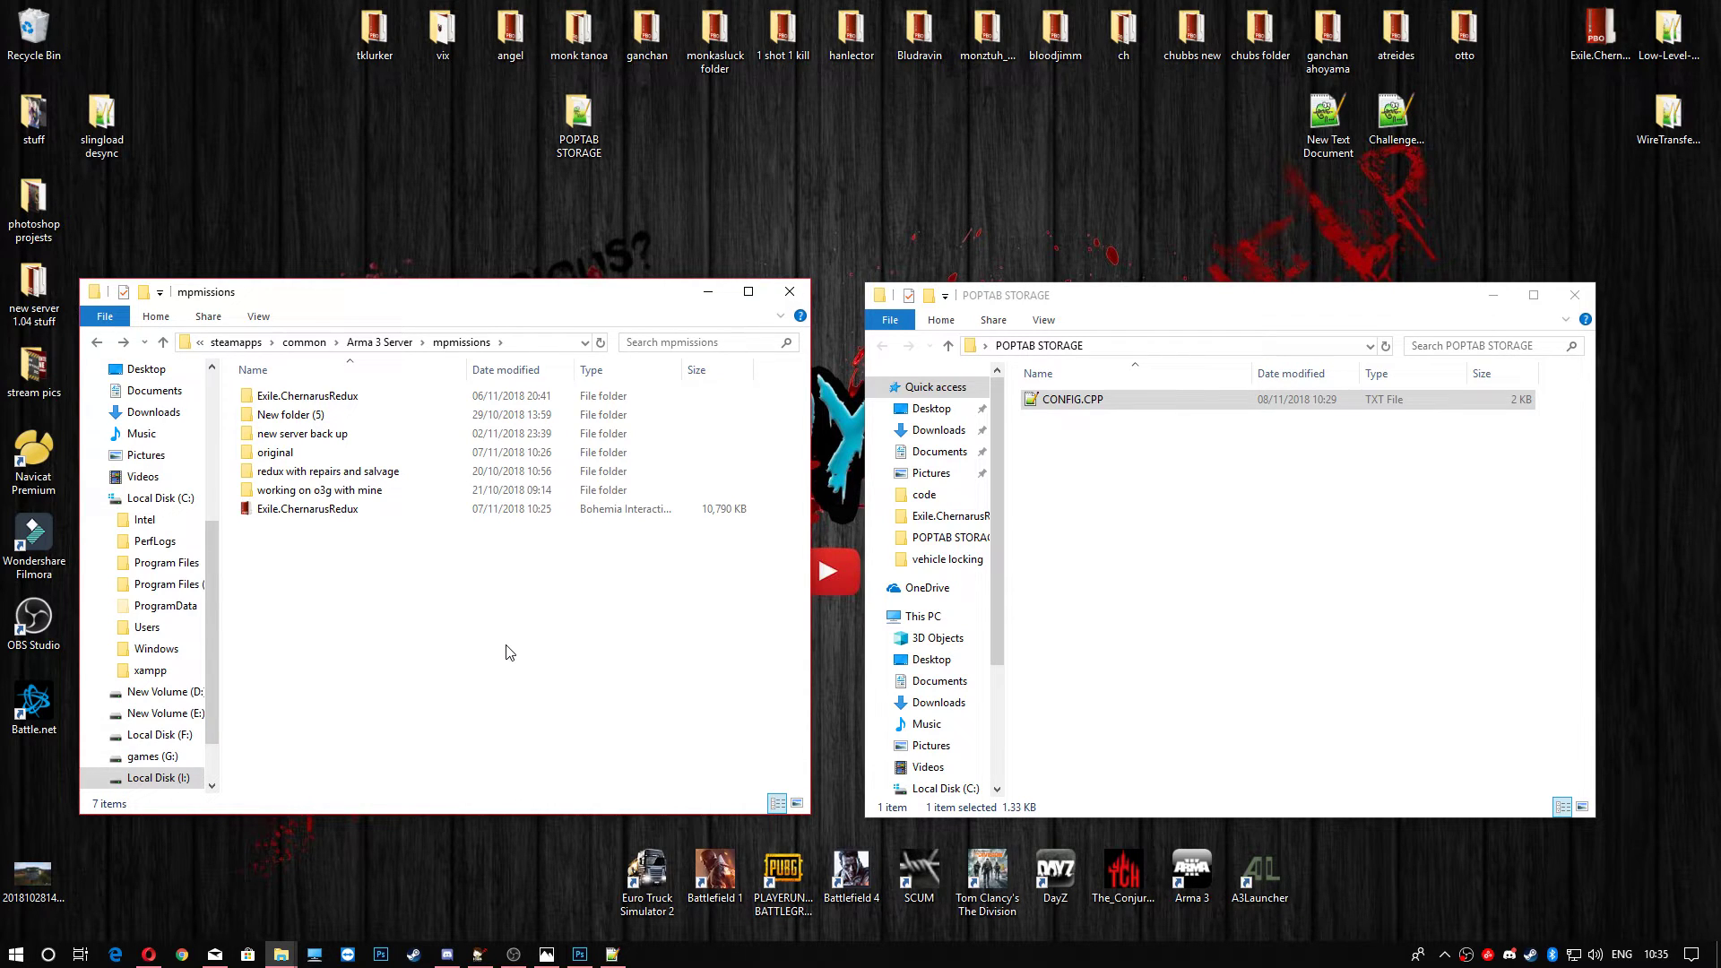
{"action": "mouse_move", "coordinate": [538, 640]}
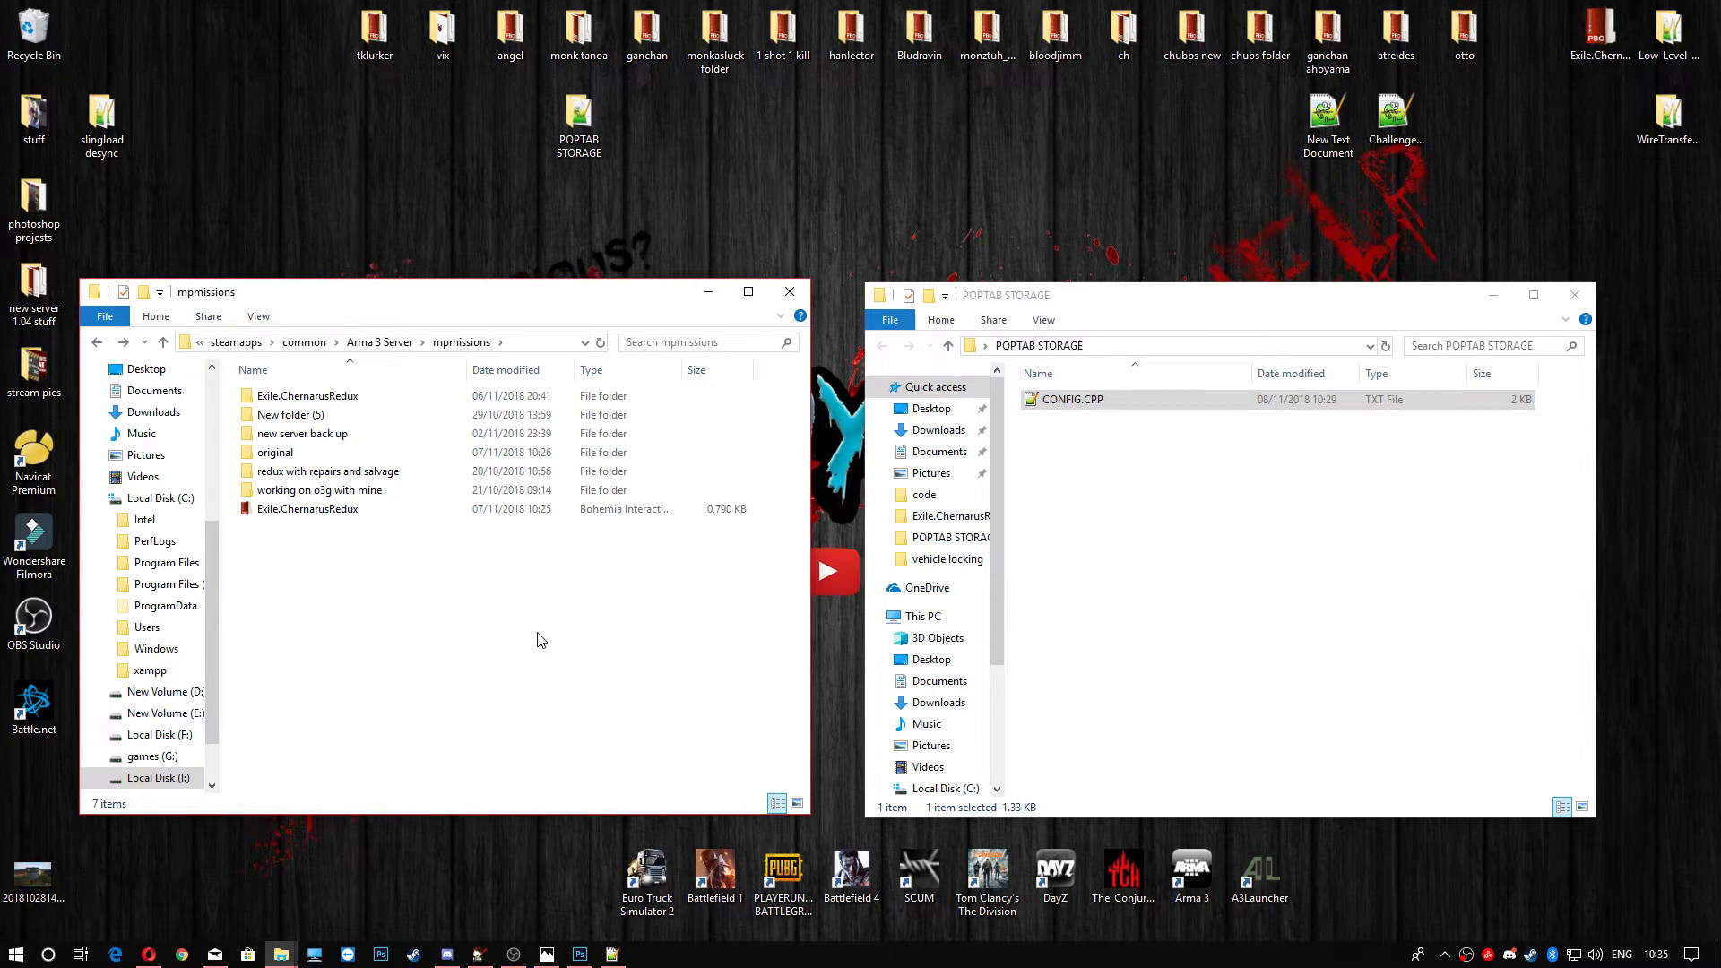